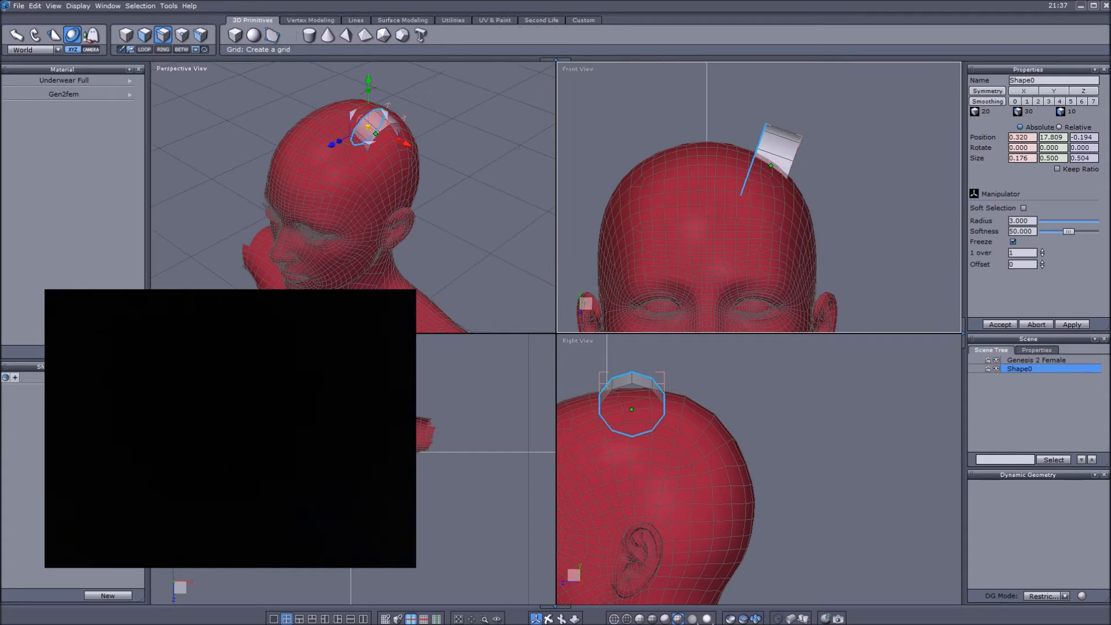
# Grow the first tube from the crown past the ear to the shoulder with Fast Extrude, then place a second tube beside it
pyautogui.click(310, 19)
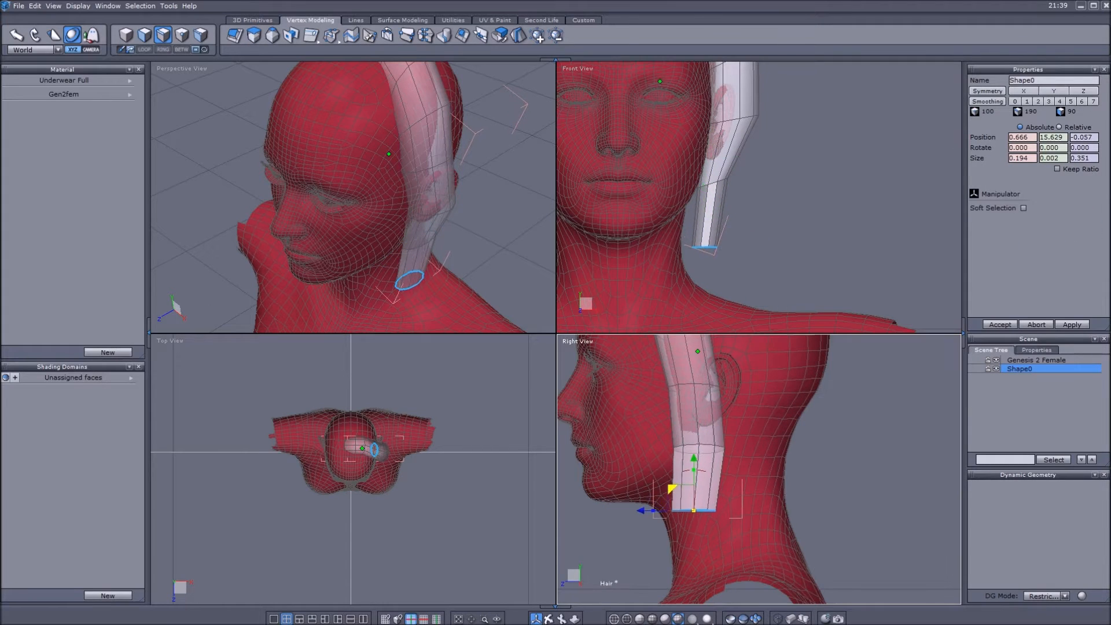
pyautogui.click(1024, 207)
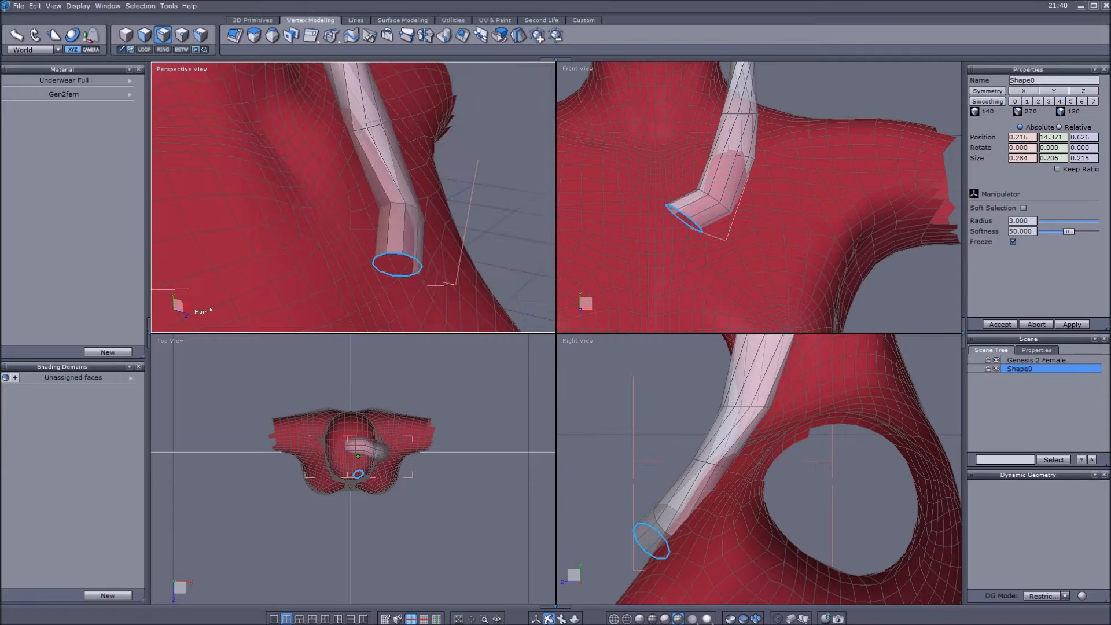
pyautogui.click(72, 35)
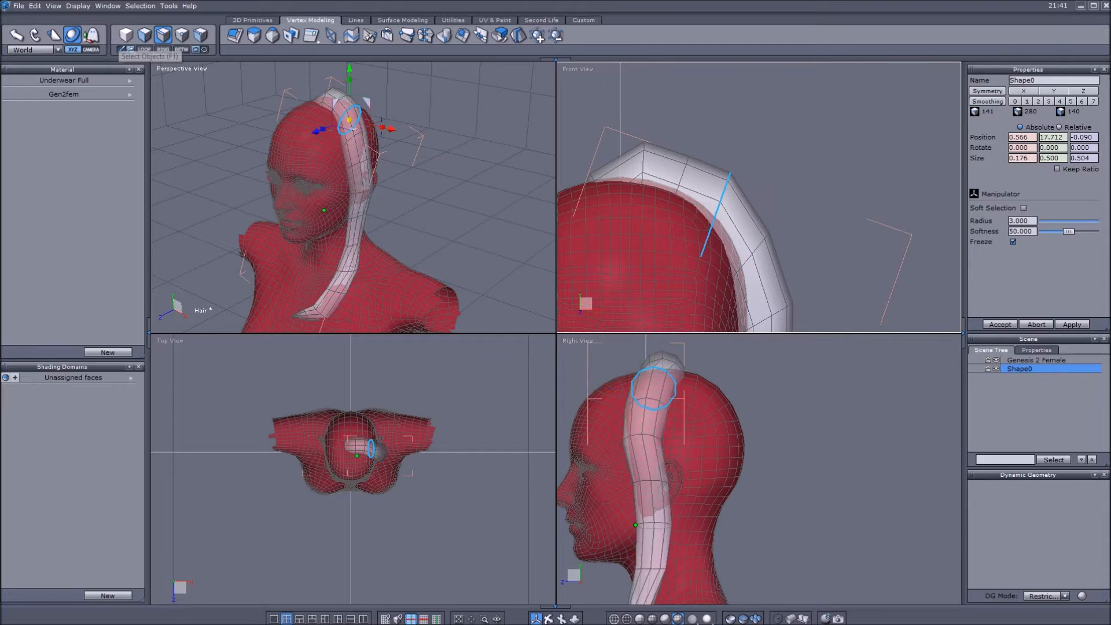
pyautogui.click(253, 19)
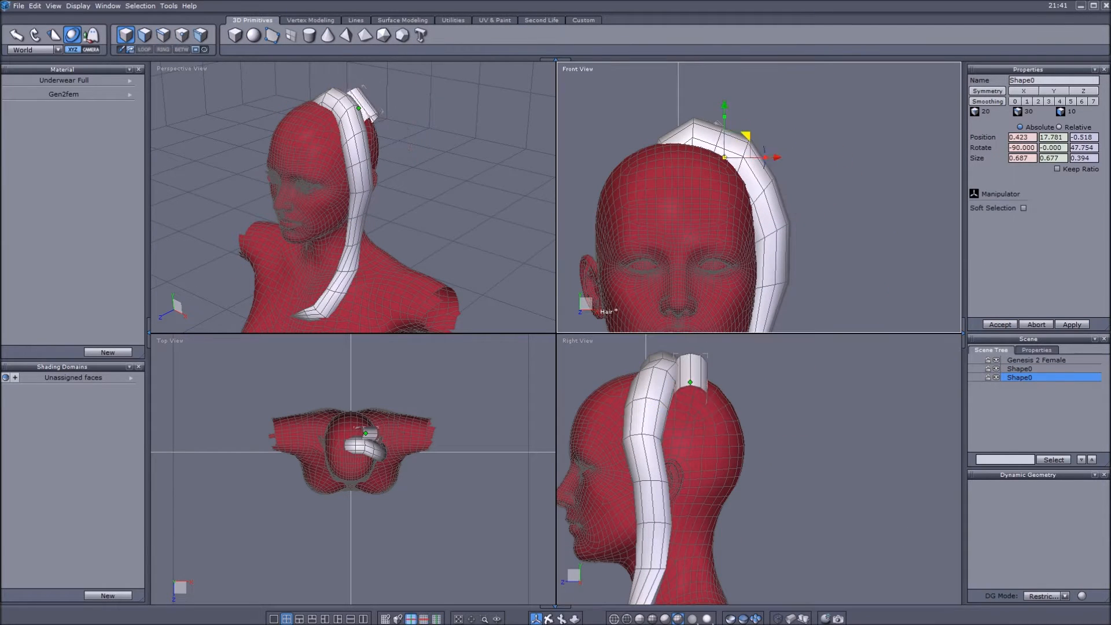
# Switch the viewport to Rear View and extrude the second tube's end ring down toward the shoulder
pyautogui.click(577, 68)
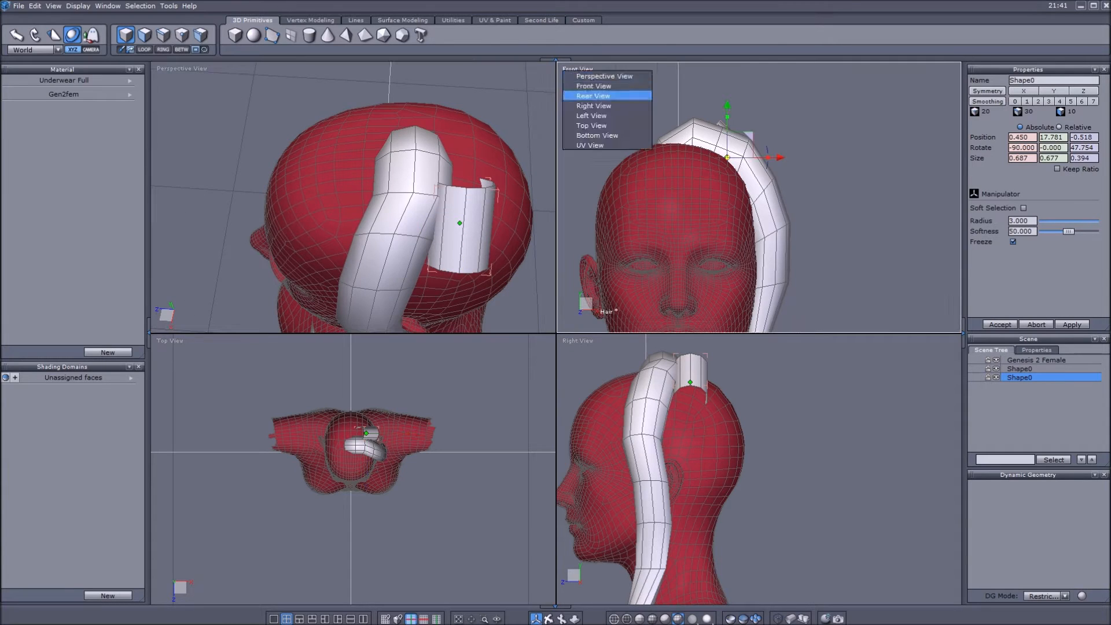
pyautogui.click(593, 96)
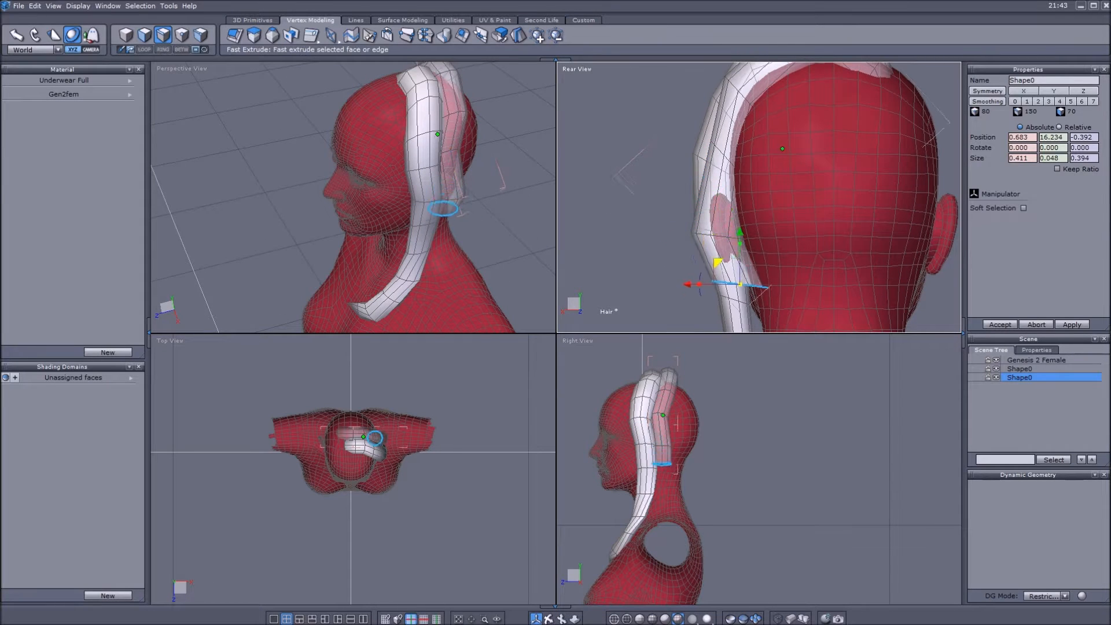
pyautogui.click(1023, 208)
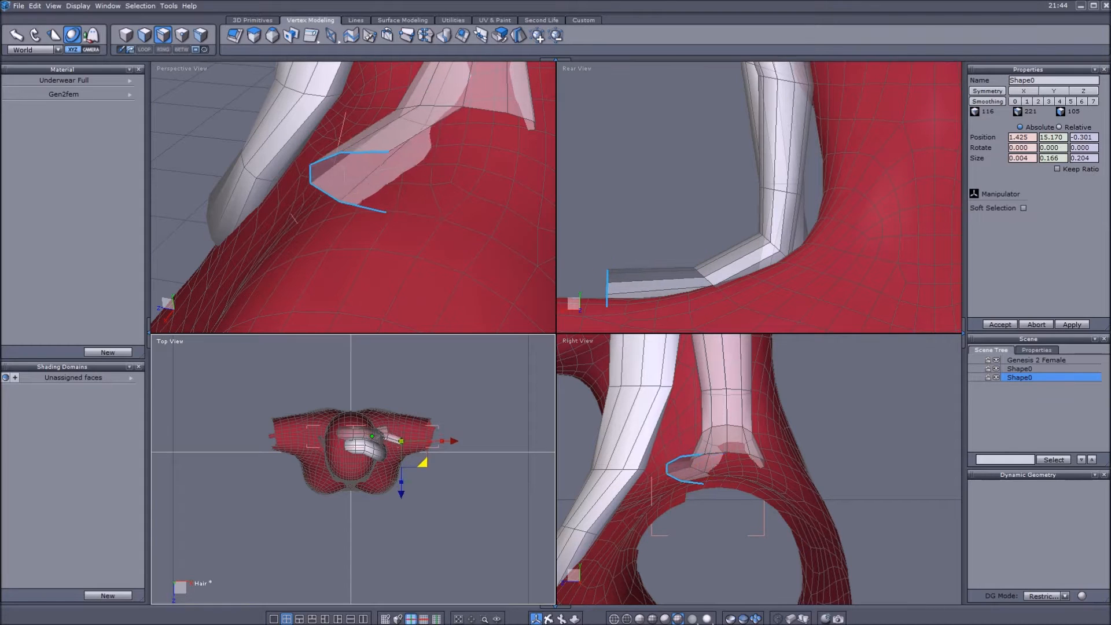
# Continue the second strand along the back to the shoulder, then place a third tube on the crown
pyautogui.click(1024, 208)
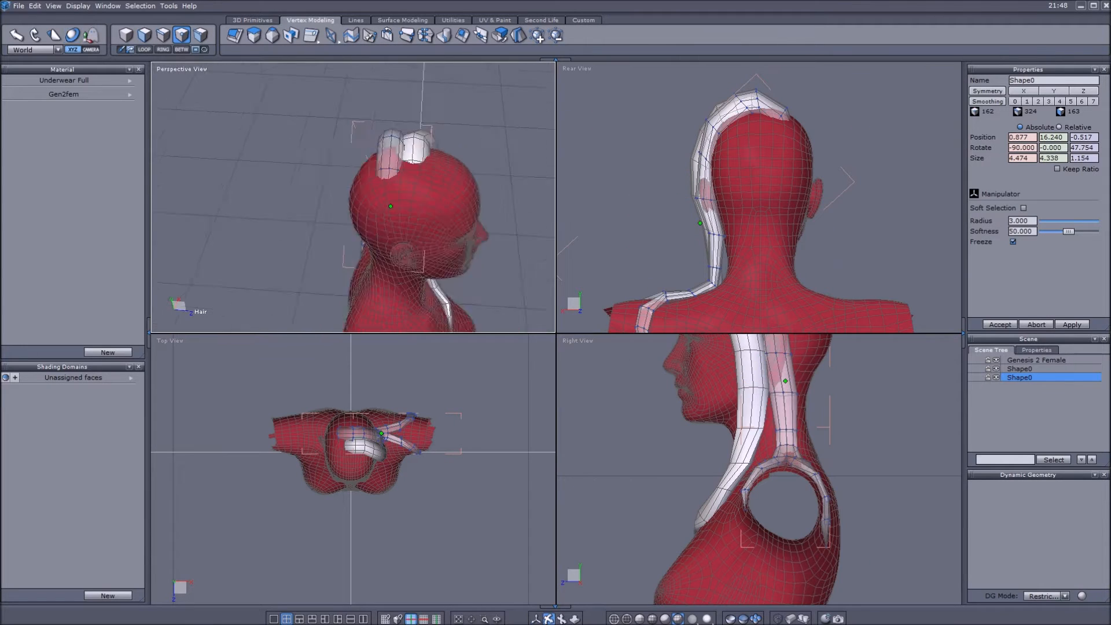
pyautogui.click(251, 20)
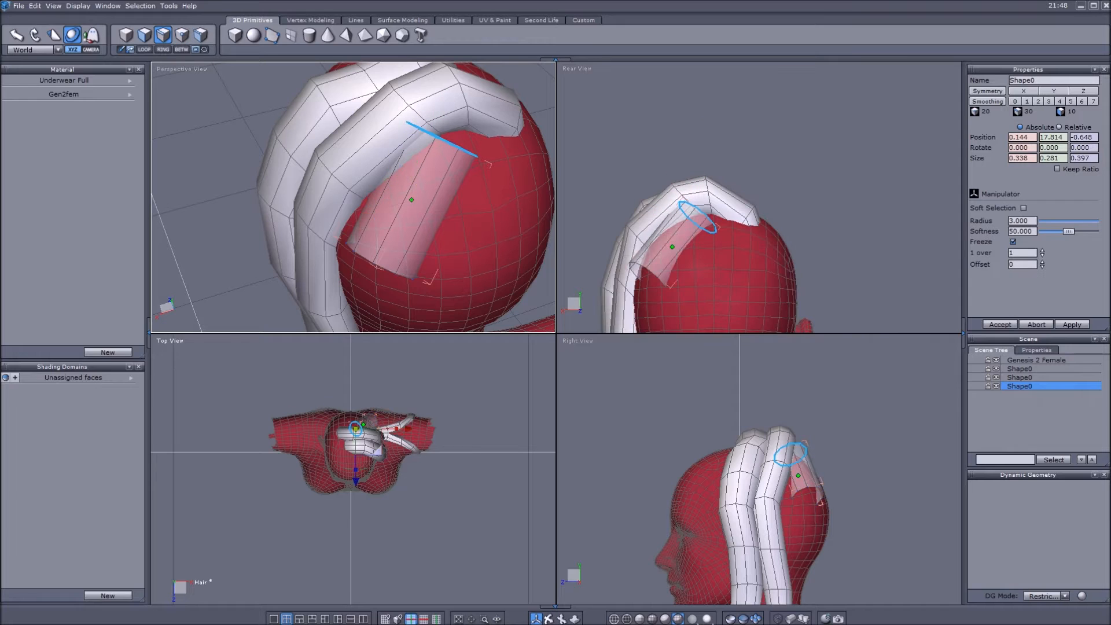
# Fast Extrude the third tube's end ring repeatedly down the back of the head and neck
pyautogui.click(310, 20)
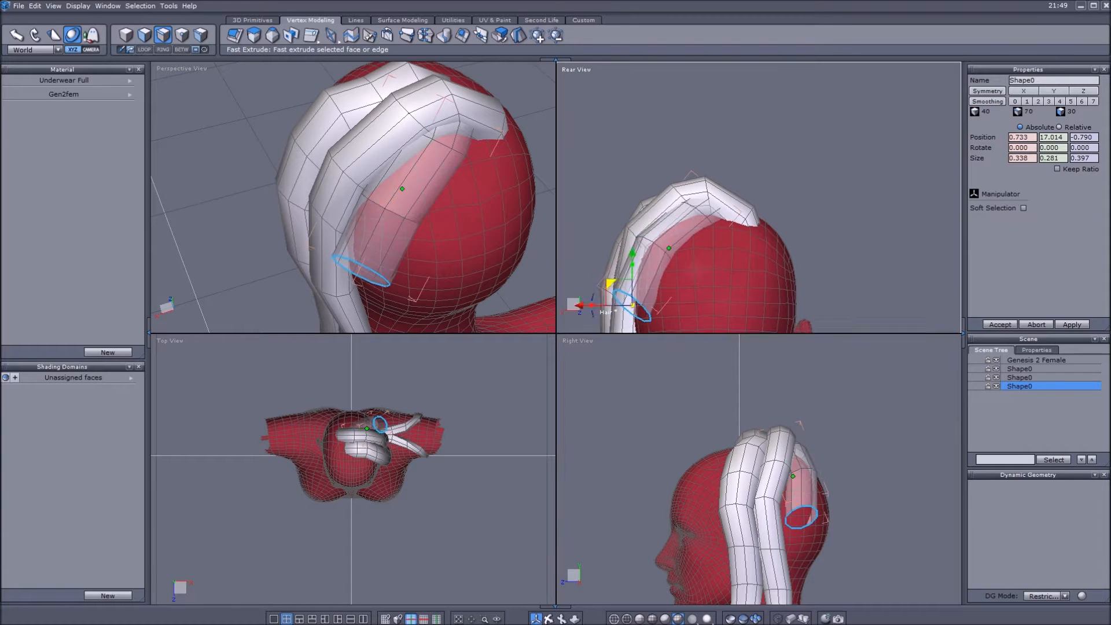
pyautogui.click(1024, 208)
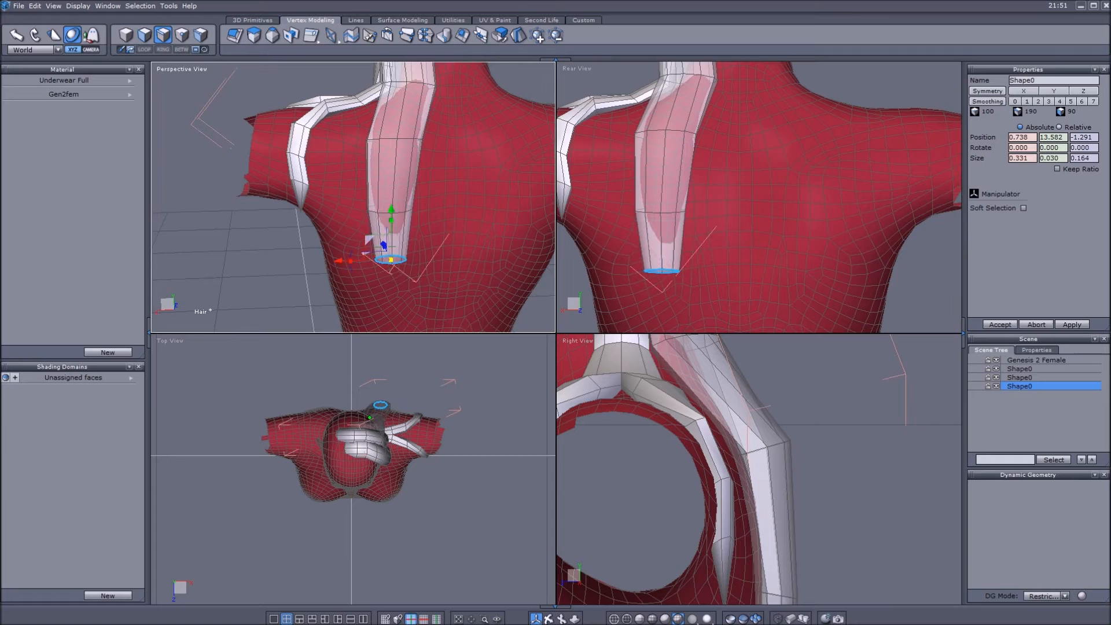
pyautogui.click(1025, 208)
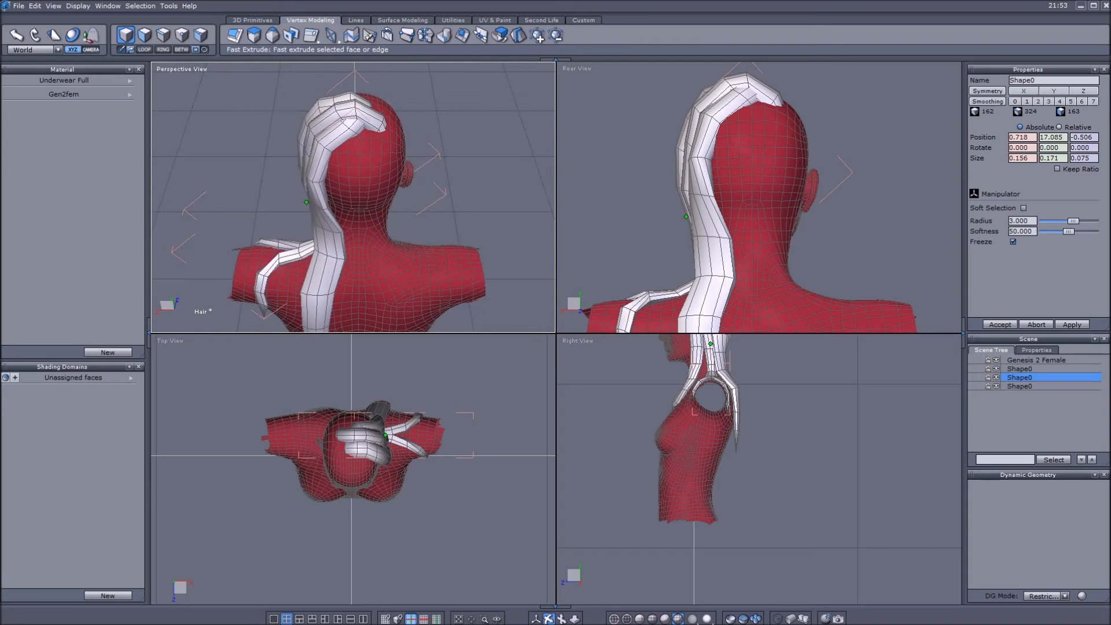
pyautogui.click(252, 19)
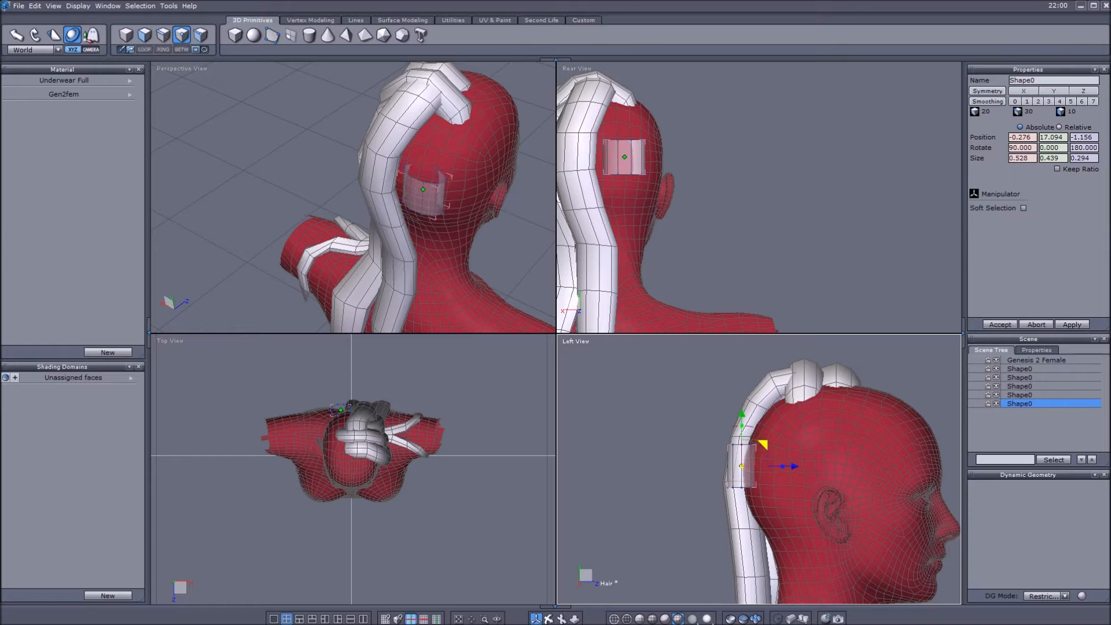
# Move, rotate and scale the fourth strand's edge loops so it follows the head from behind the ear to the shoulders
pyautogui.click(1023, 207)
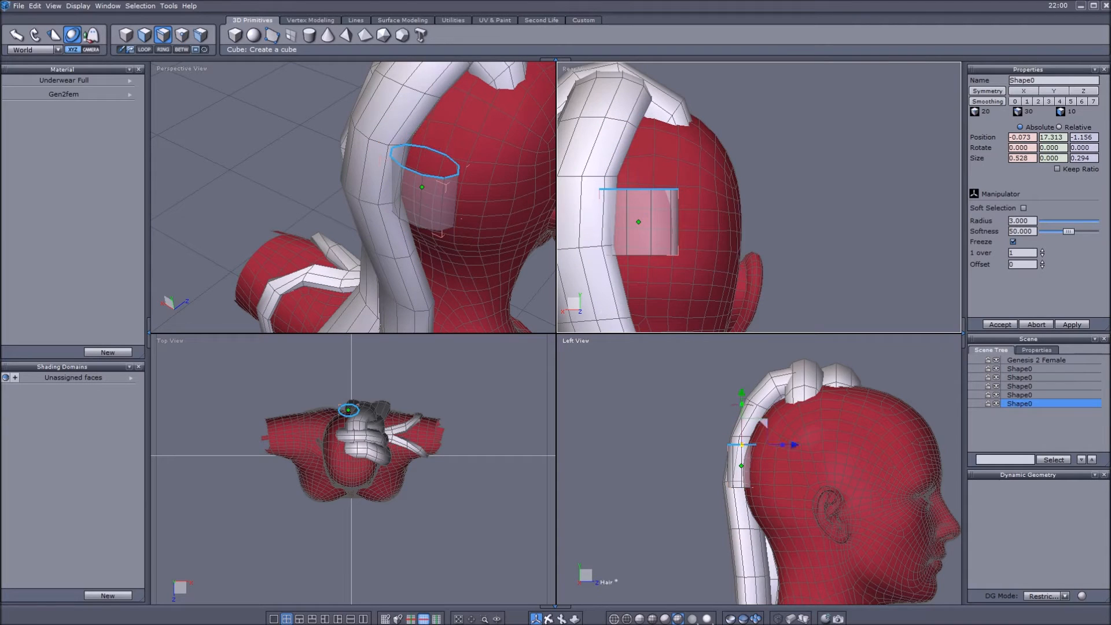
pyautogui.click(309, 19)
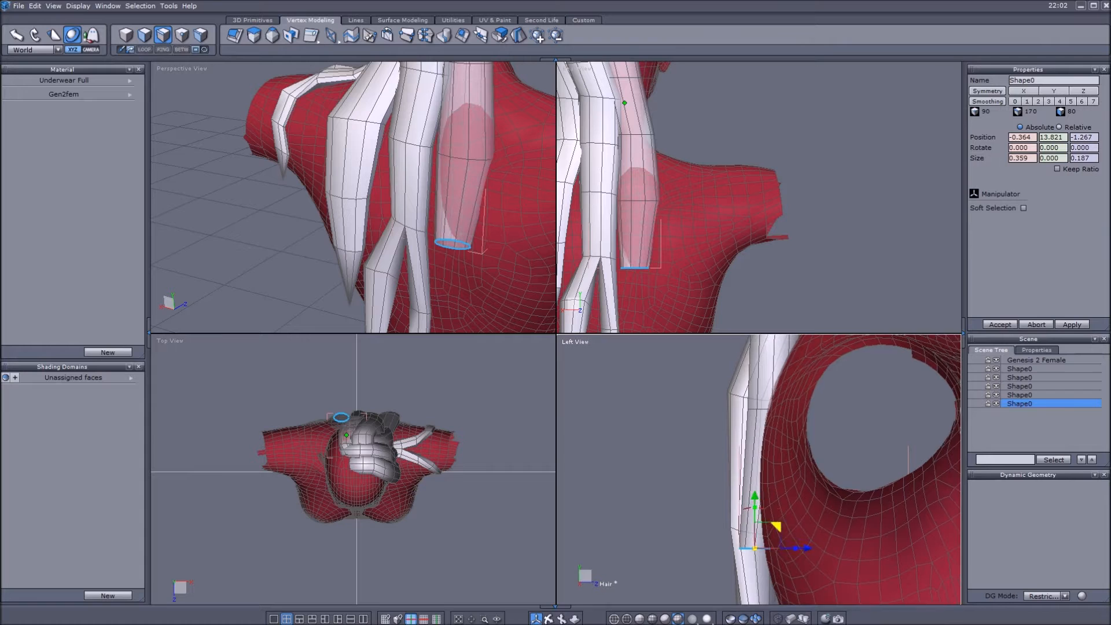
pyautogui.click(1023, 208)
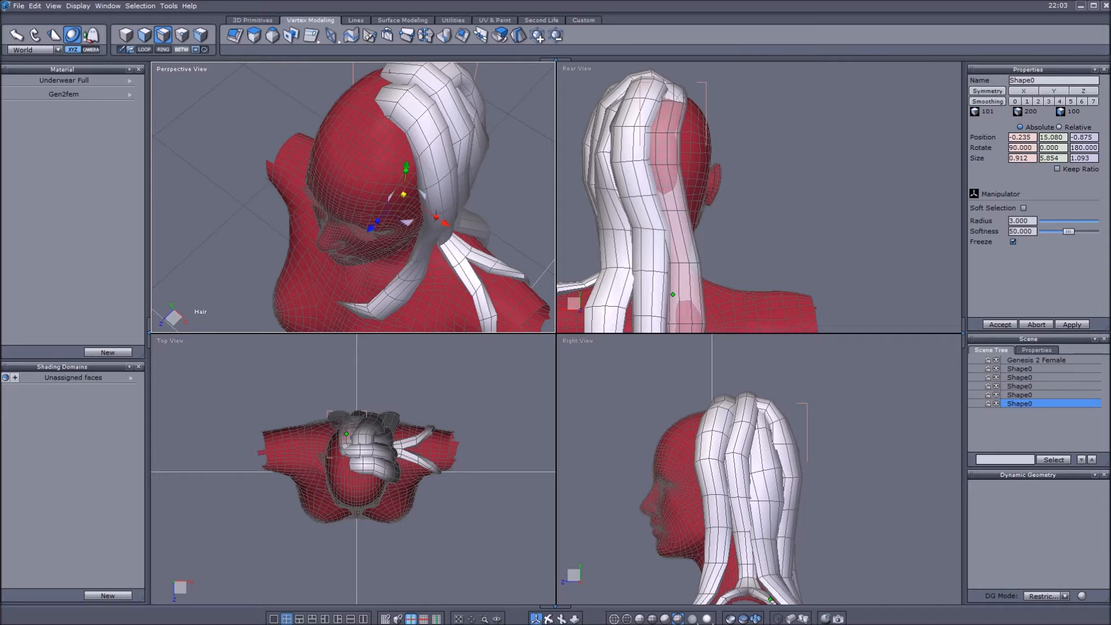
# Place an open cylinder on the scalp and extrude both its rings into a fifth strand down to the shoulder
pyautogui.click(253, 19)
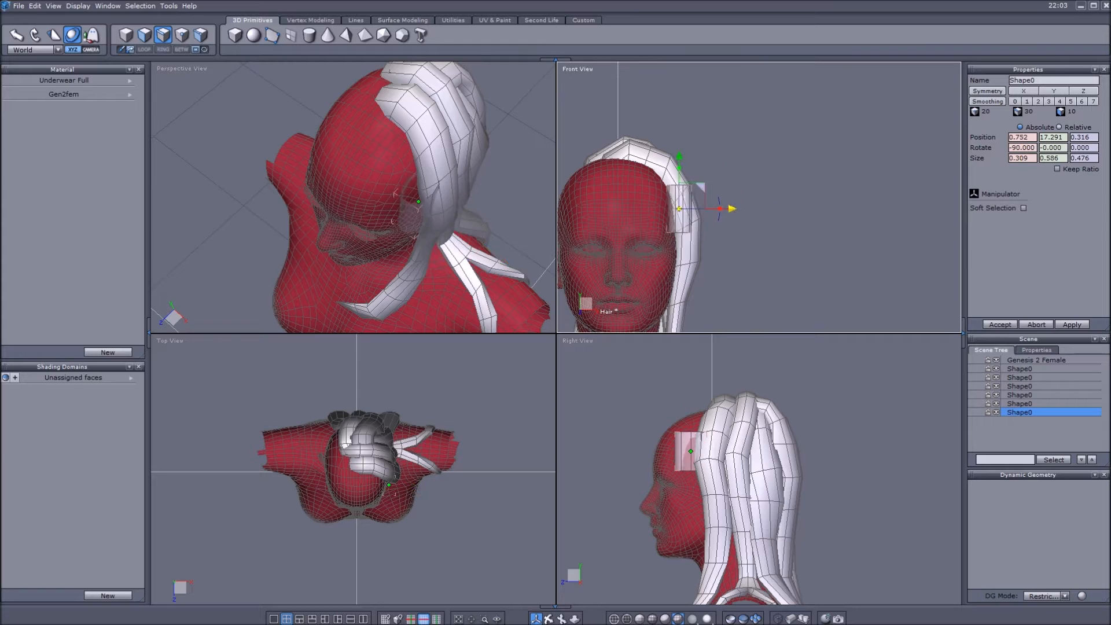
pyautogui.click(1022, 208)
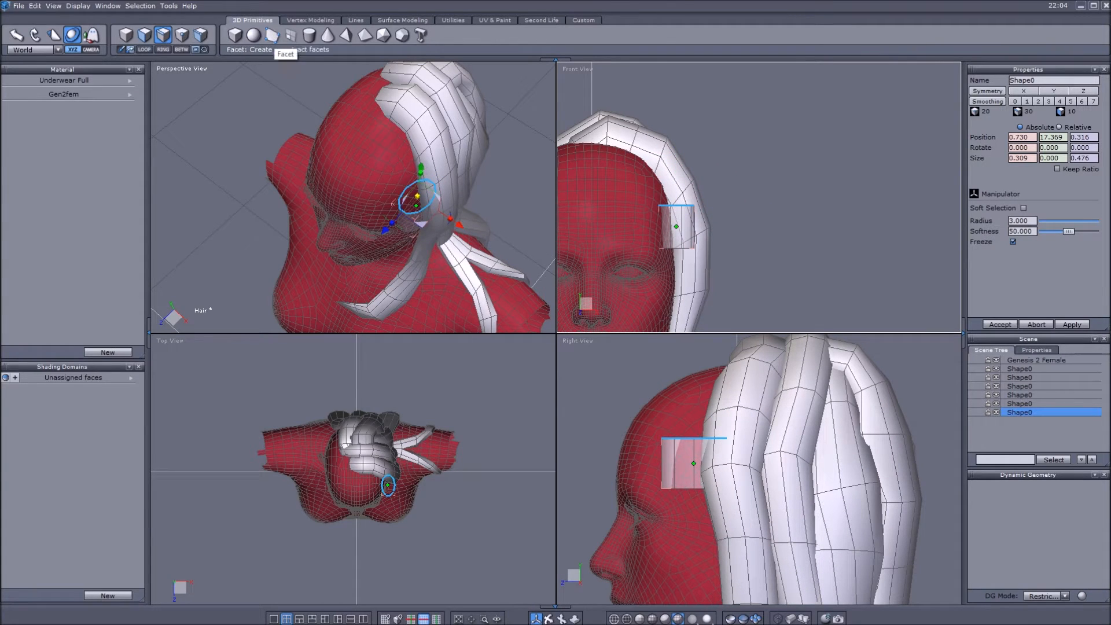
pyautogui.click(310, 19)
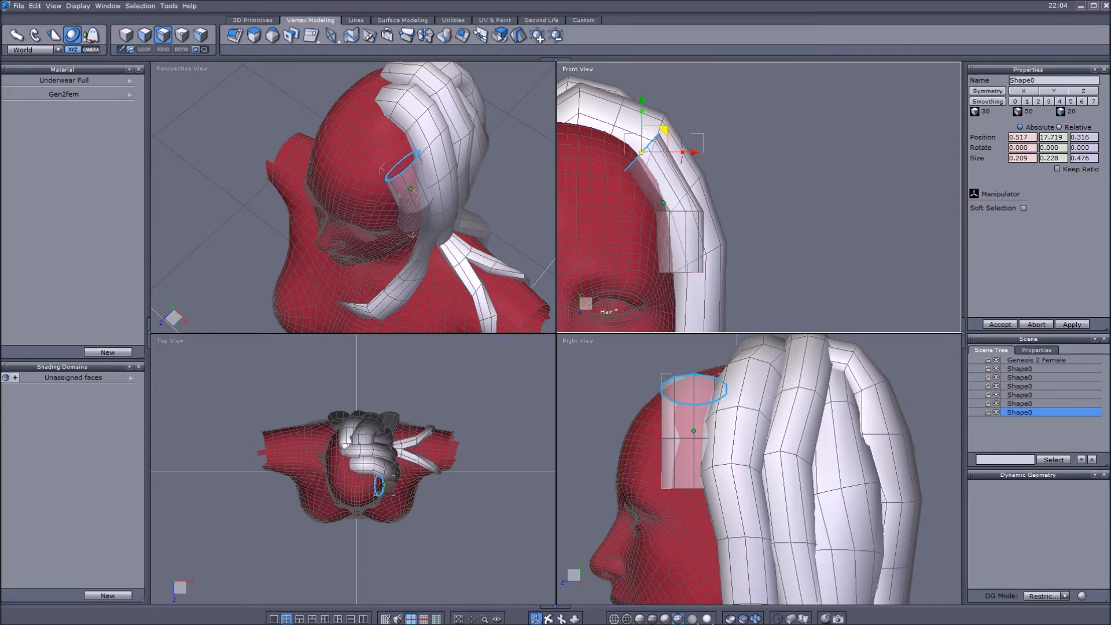
pyautogui.click(1024, 207)
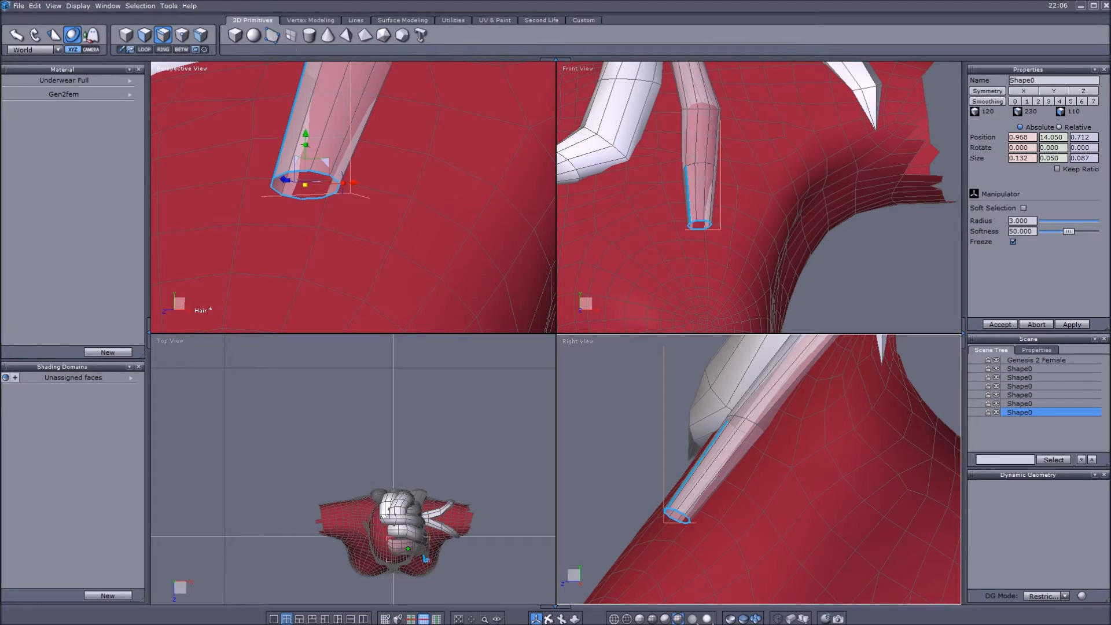
pyautogui.click(310, 19)
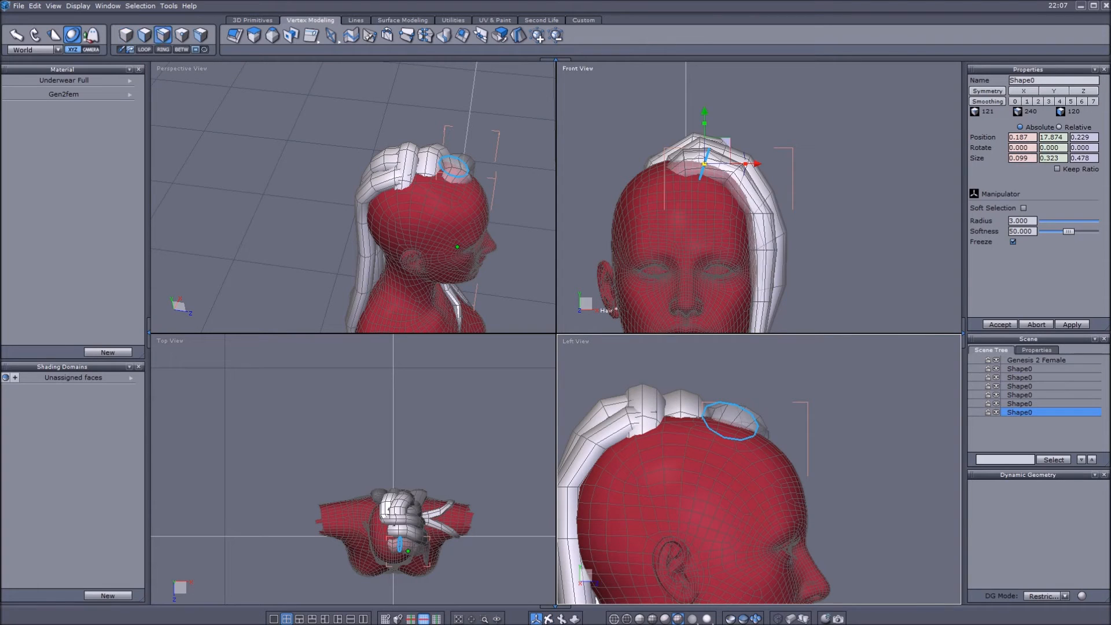
# Add a capless cylinder at the side of the head and extrude it past the ear, tapering the tip
pyautogui.click(252, 19)
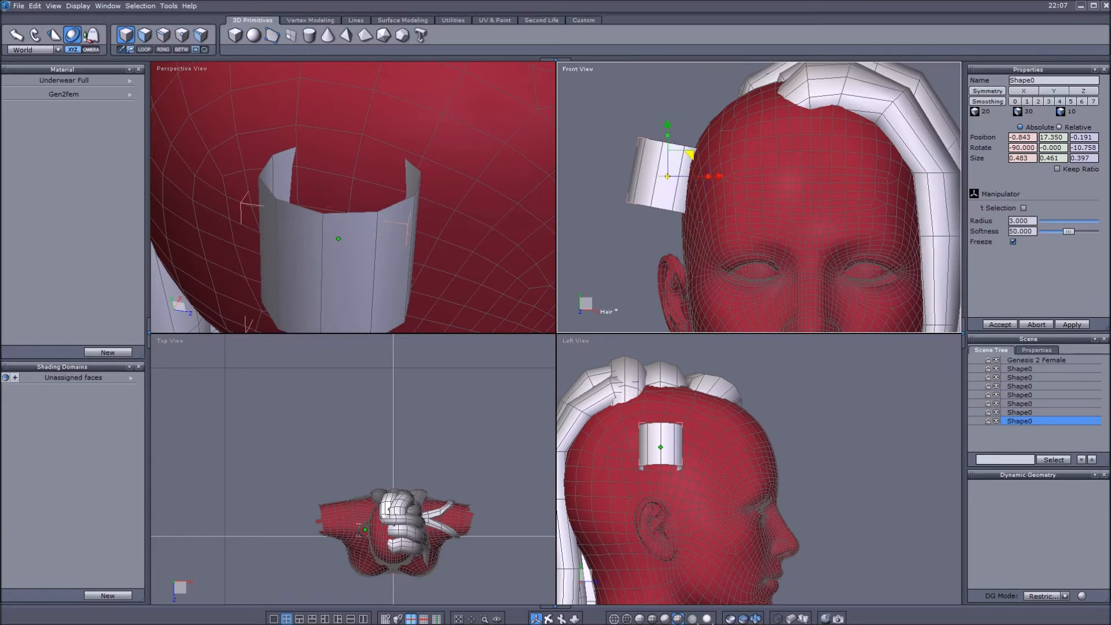
pyautogui.click(310, 19)
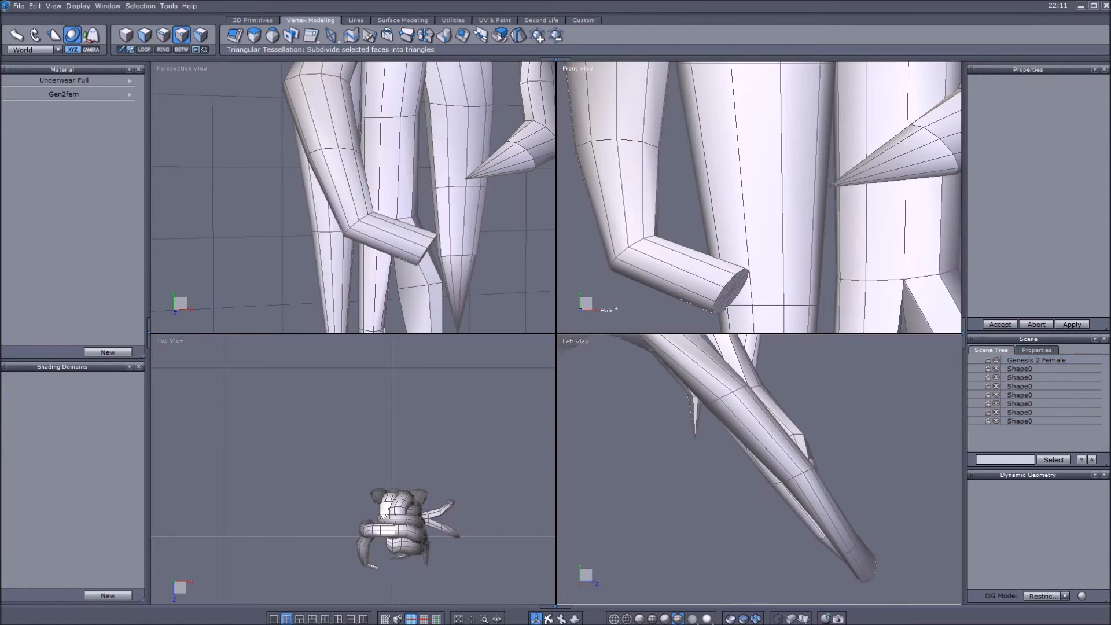
pyautogui.click(1019, 421)
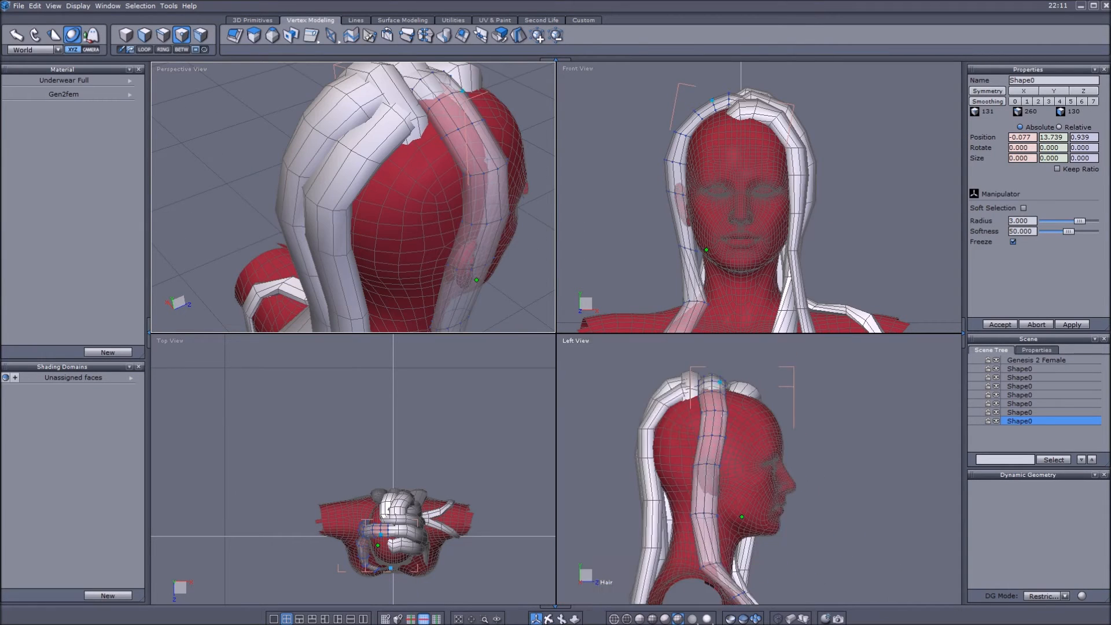
# Add a cylinder on the crown and extrude its rings down the back to the shoulders with a scaled tip
pyautogui.click(251, 20)
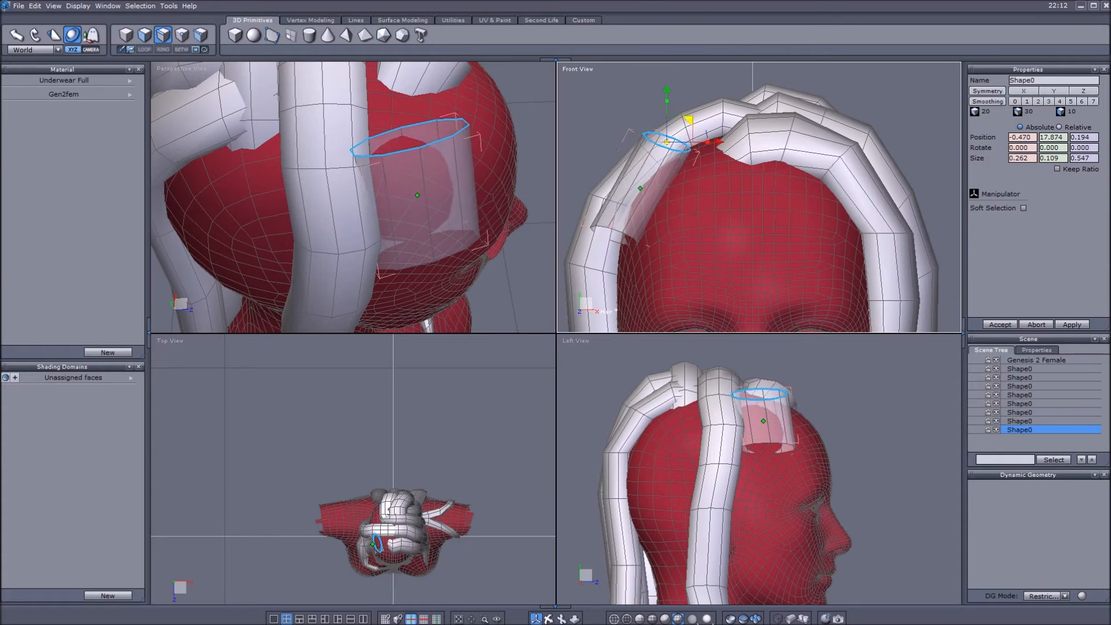
pyautogui.click(1025, 208)
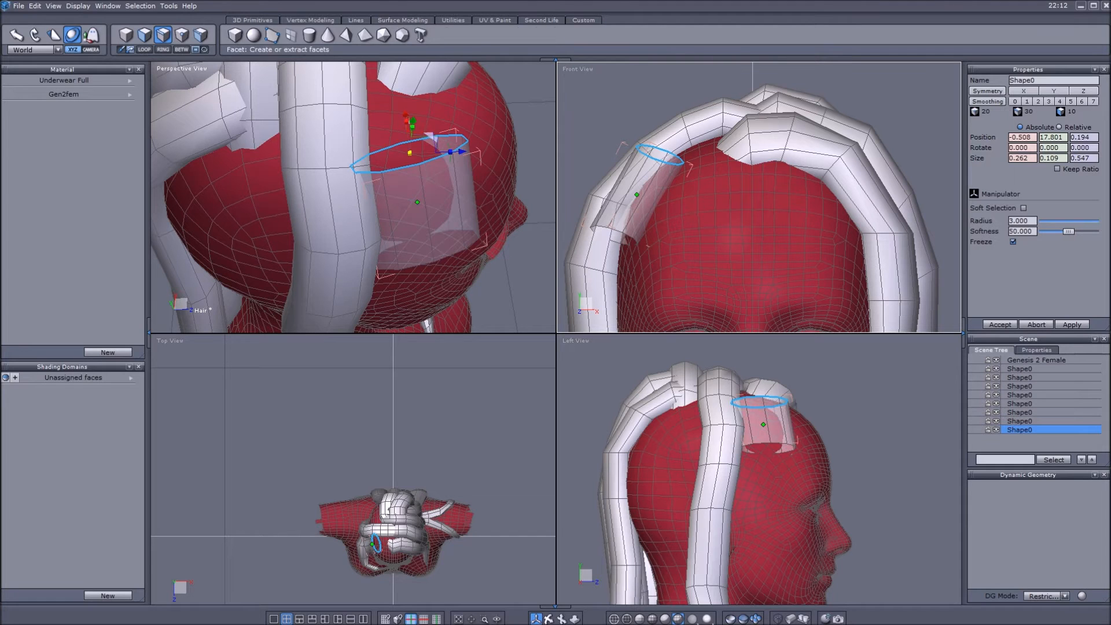
pyautogui.click(310, 19)
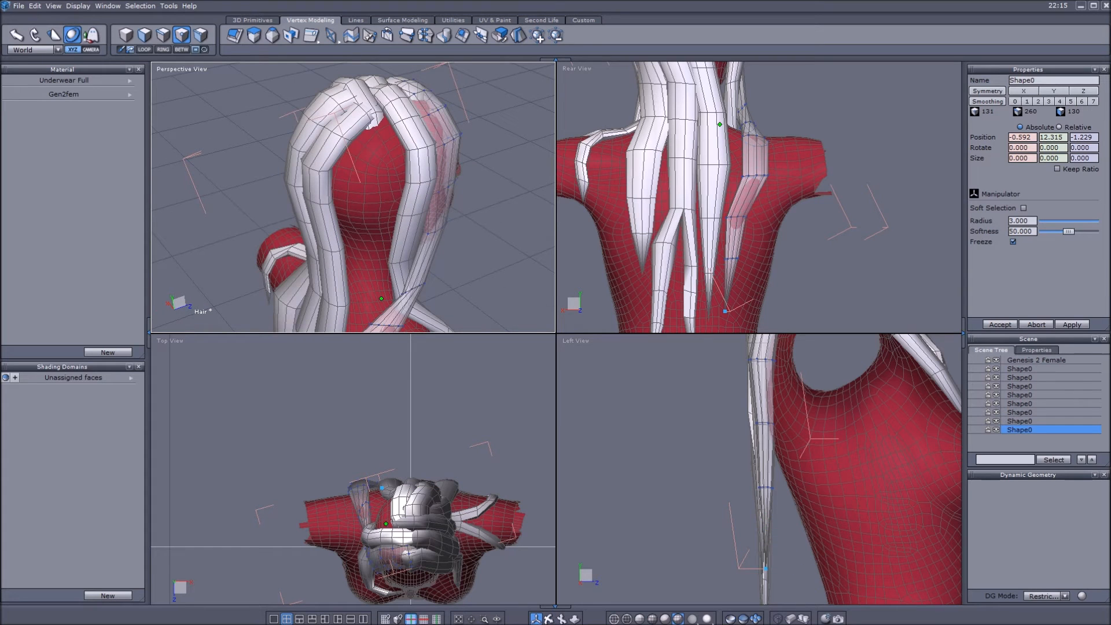
# Insert a rotated cylinder at the back of the head and extrude its bottom ring down toward the neck
pyautogui.click(253, 19)
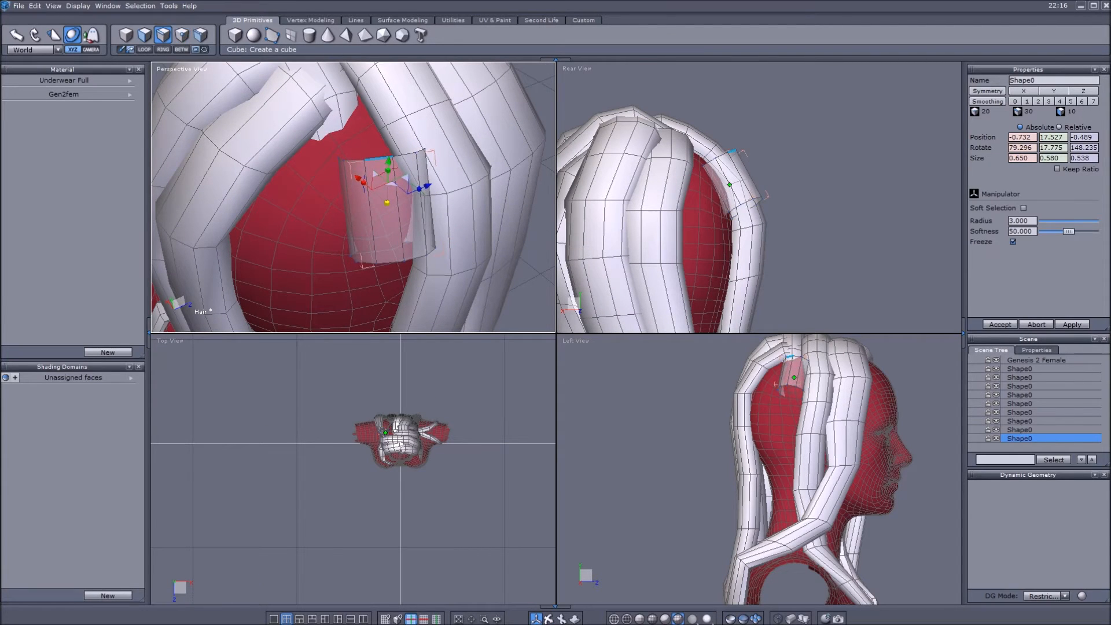
pyautogui.click(310, 20)
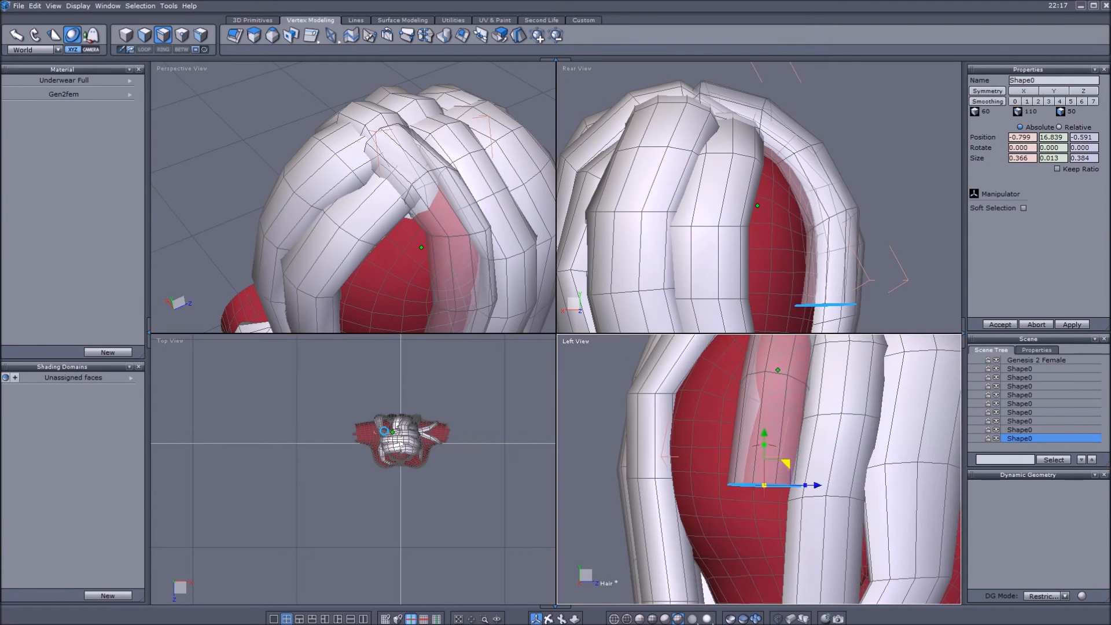
pyautogui.click(1025, 207)
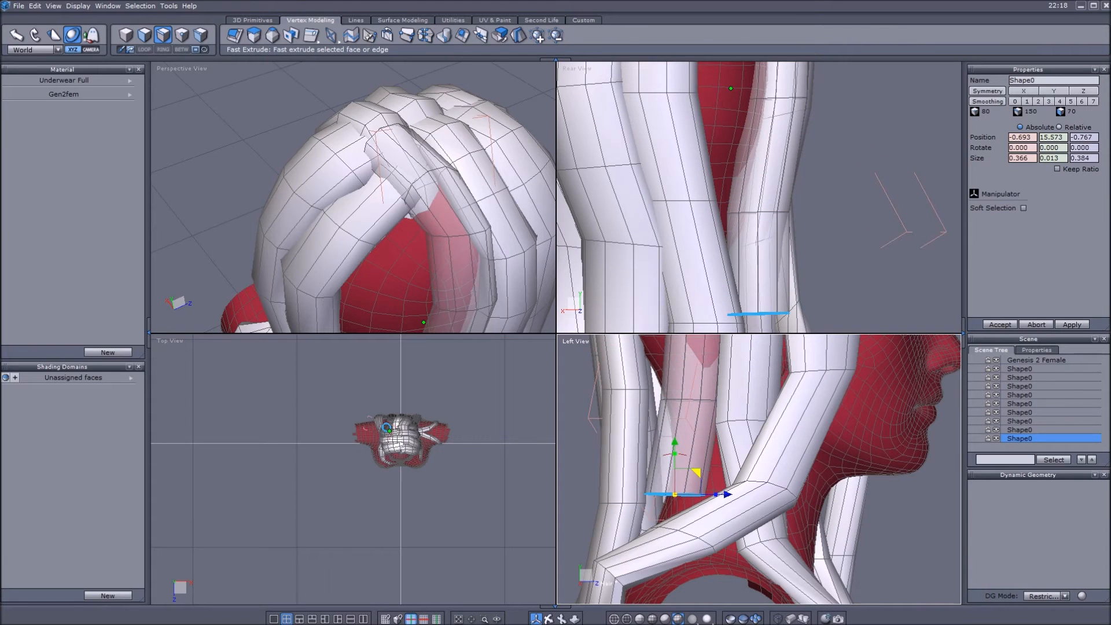
pyautogui.click(1023, 207)
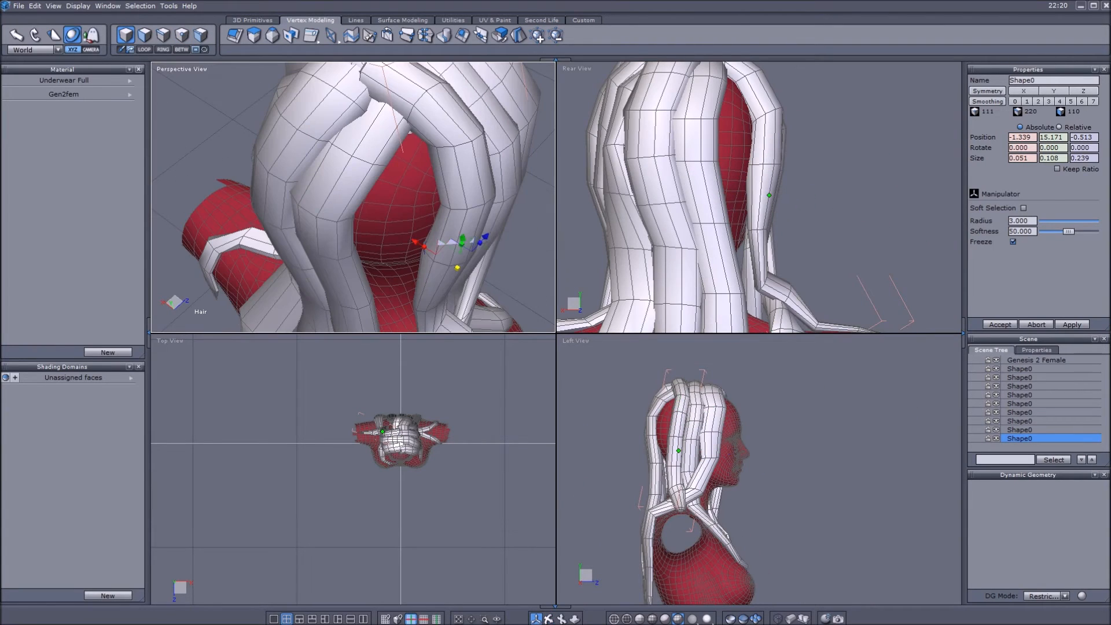
# Add another cylinder in the remaining back gap to start a strand reaching chest level
pyautogui.click(253, 20)
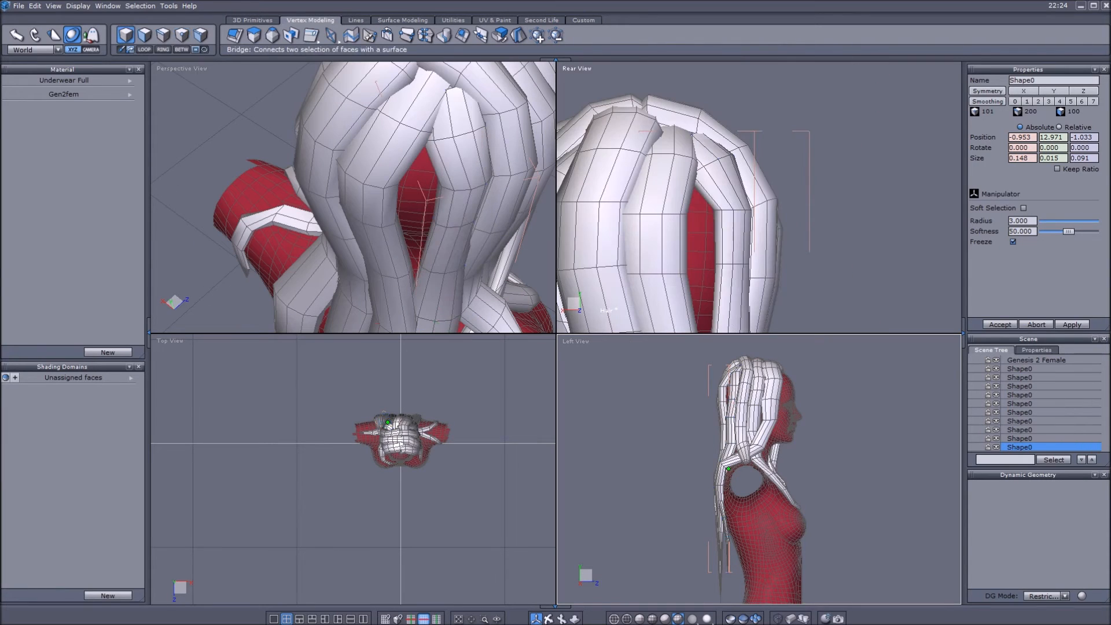
# Add another tube in the back gap, tilt it along the hair and extend the back strand downward in steps
pyautogui.click(252, 20)
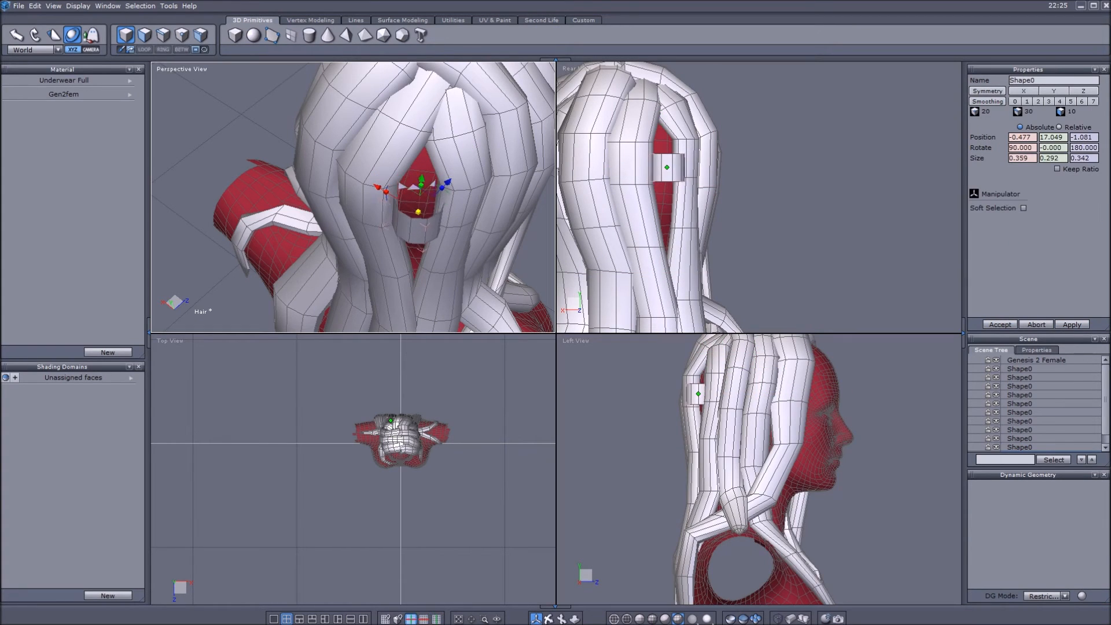
pyautogui.click(1024, 208)
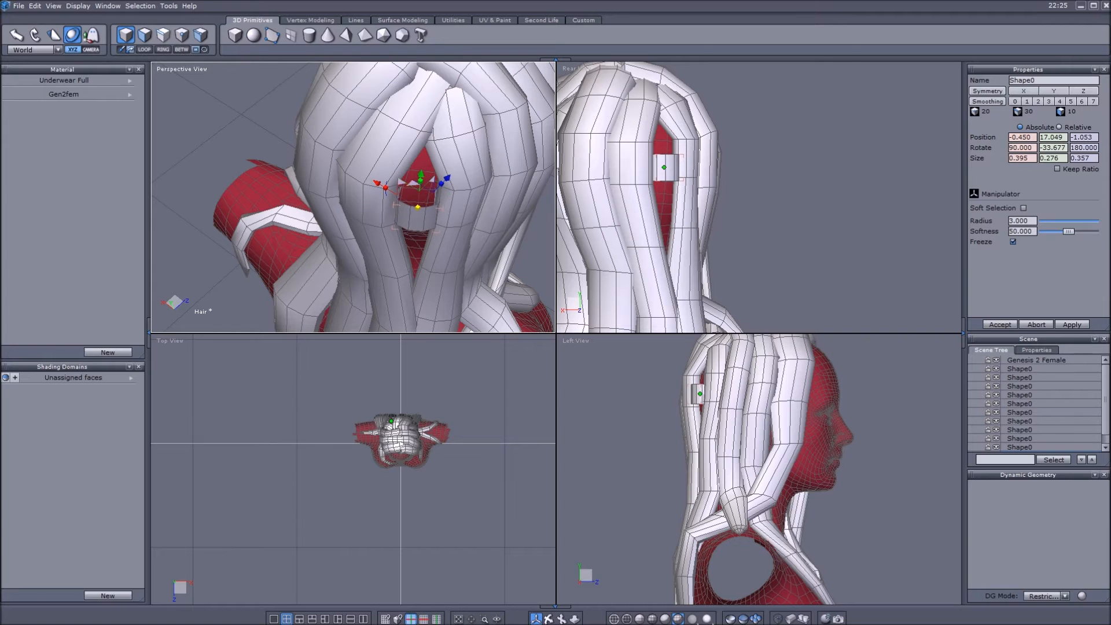
pyautogui.click(310, 19)
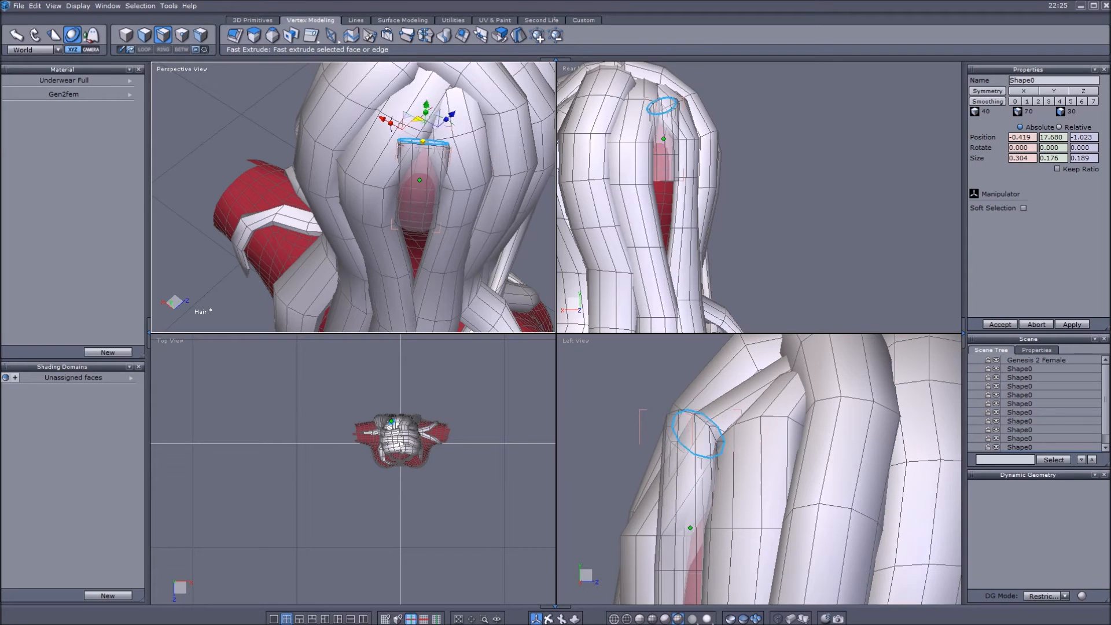
pyautogui.click(1024, 208)
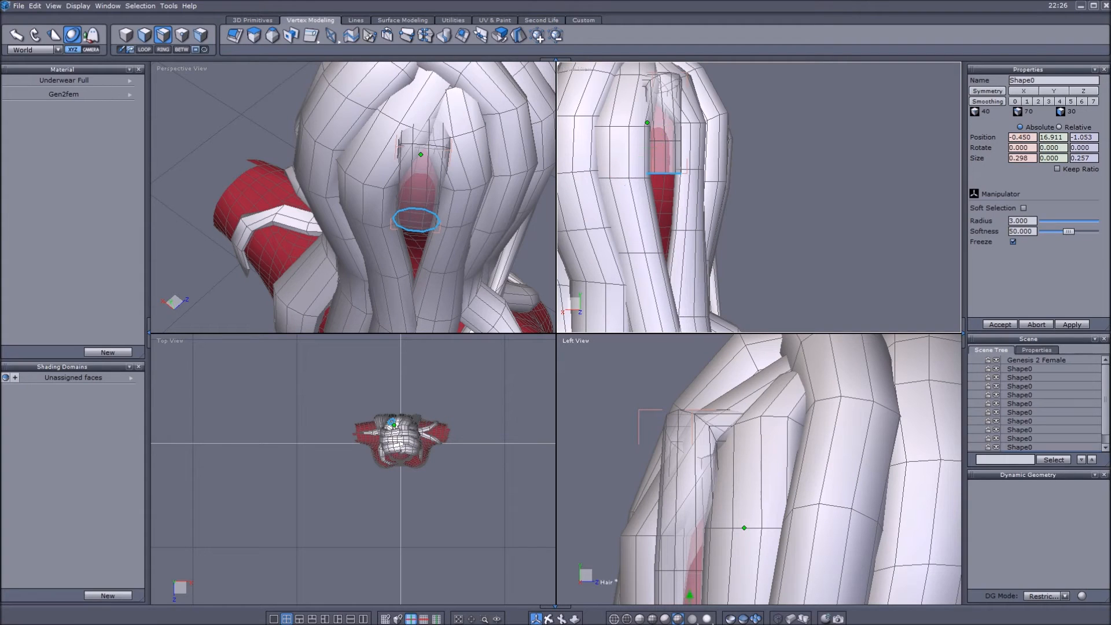
pyautogui.click(417, 221)
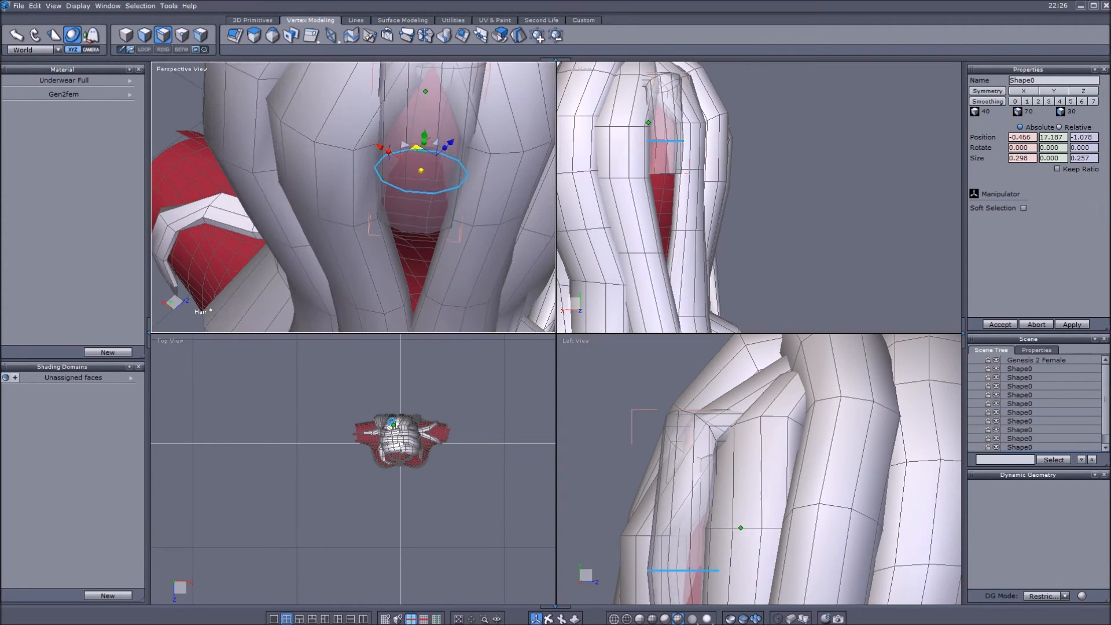
pyautogui.click(1023, 208)
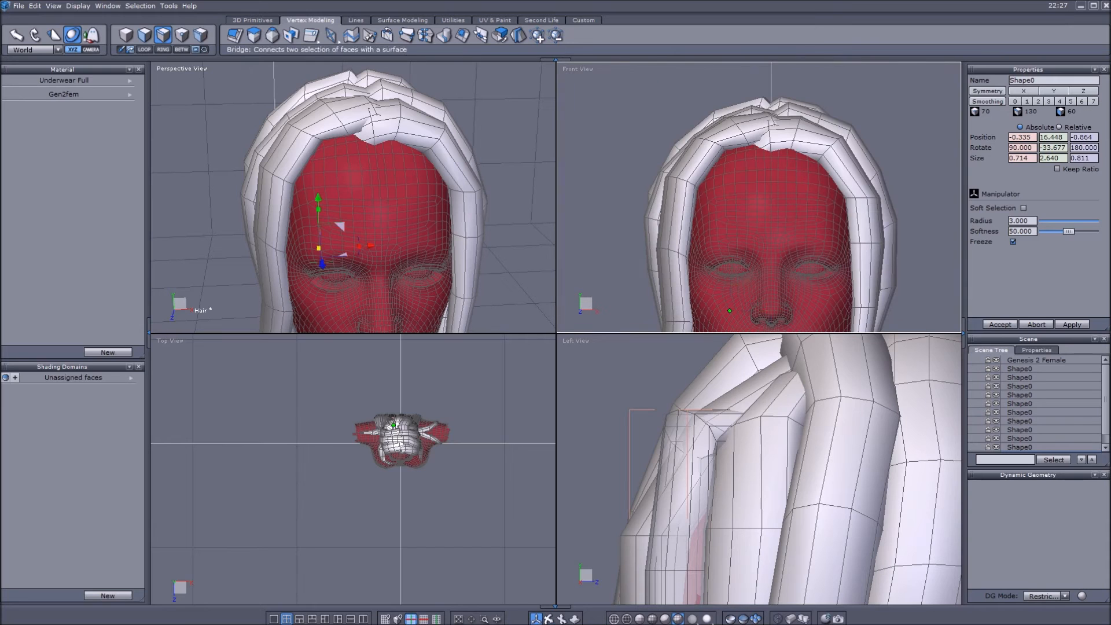
# Add a short tube at the front hairline and extrude it into a strand curving toward the forehead
pyautogui.click(251, 19)
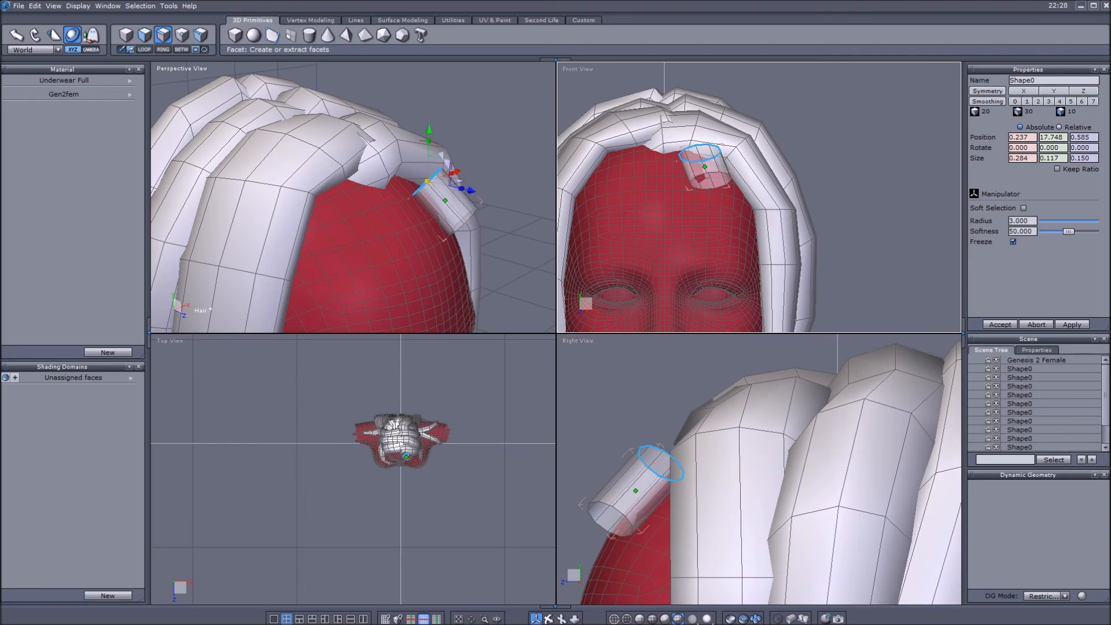
pyautogui.click(309, 20)
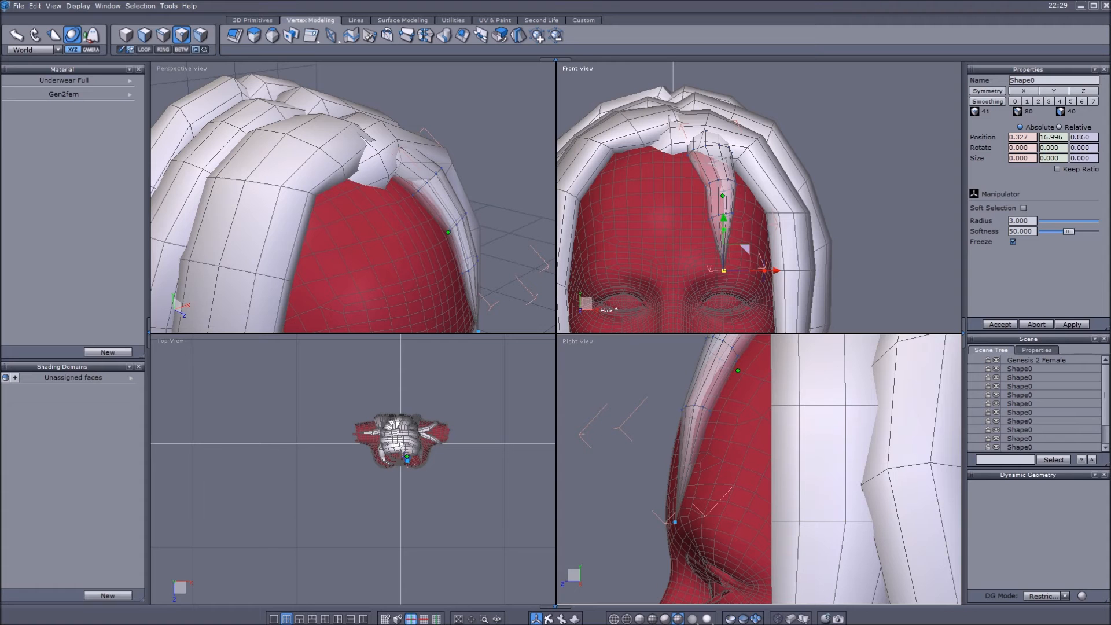
pyautogui.click(252, 19)
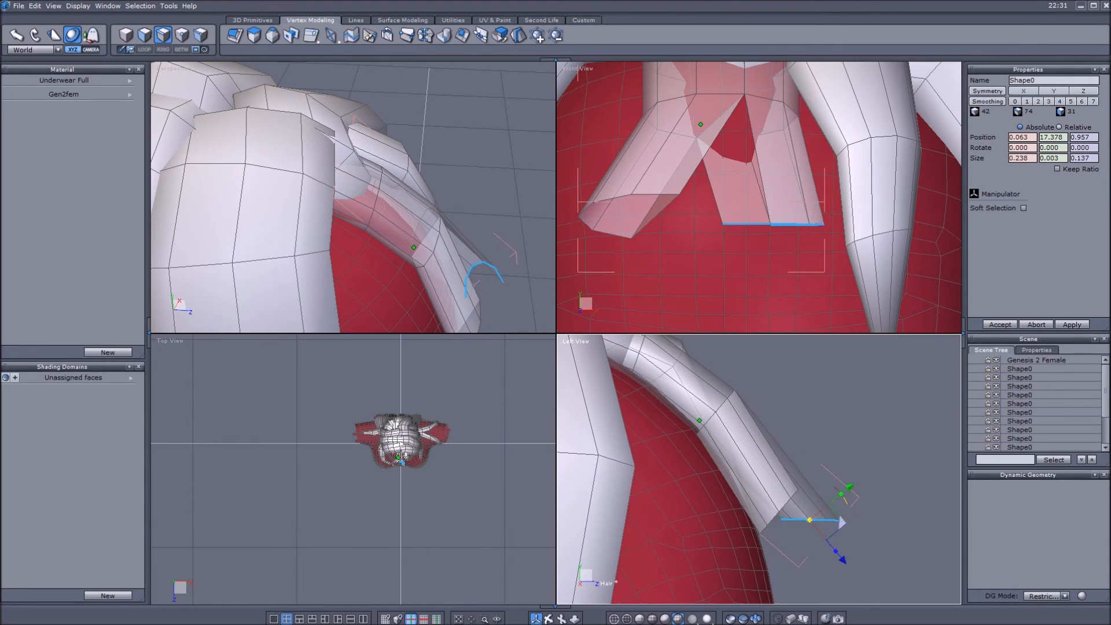
# Extrude the front strand tip further and taper it into a pointed fringe strand
pyautogui.click(1023, 208)
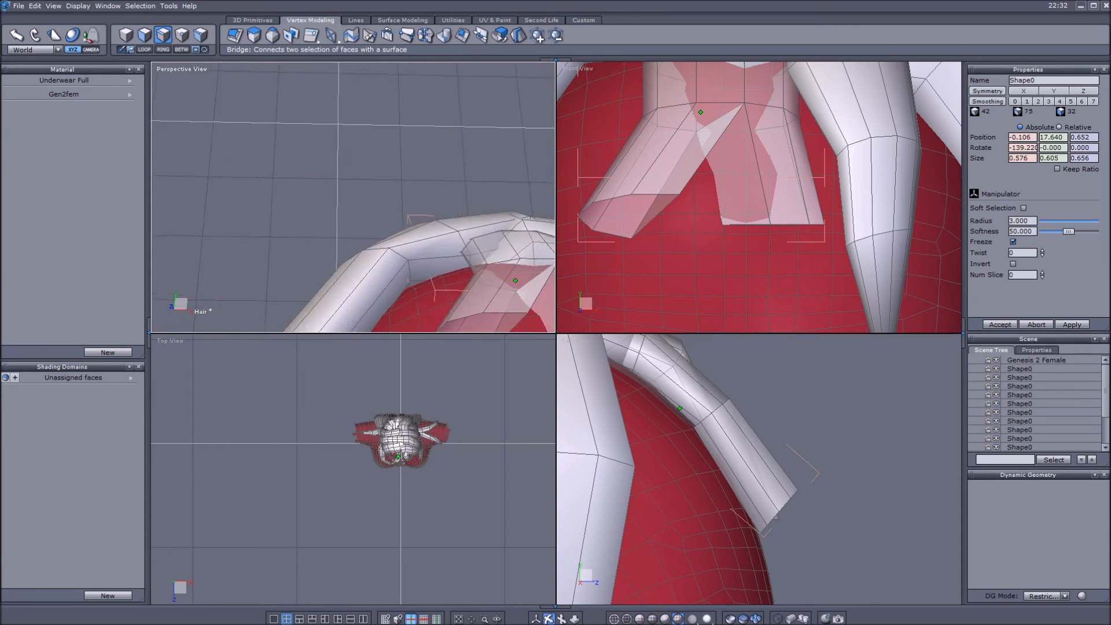
pyautogui.click(70, 36)
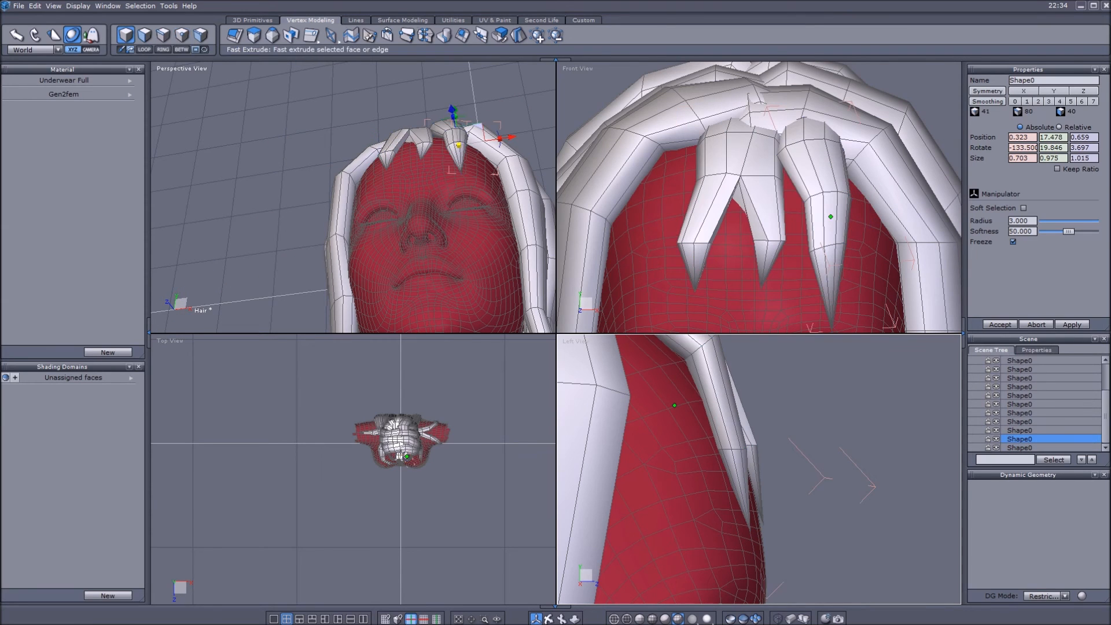
# Start another front strand, taper its end loop and collapse it into a point hanging beside the face
pyautogui.click(252, 19)
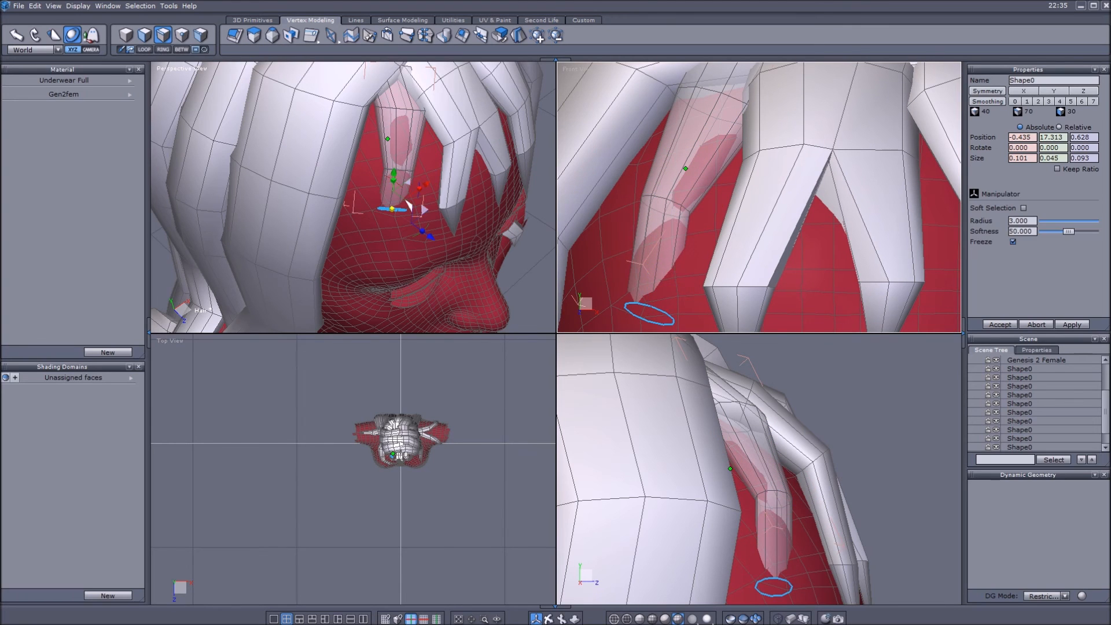
pyautogui.click(355, 20)
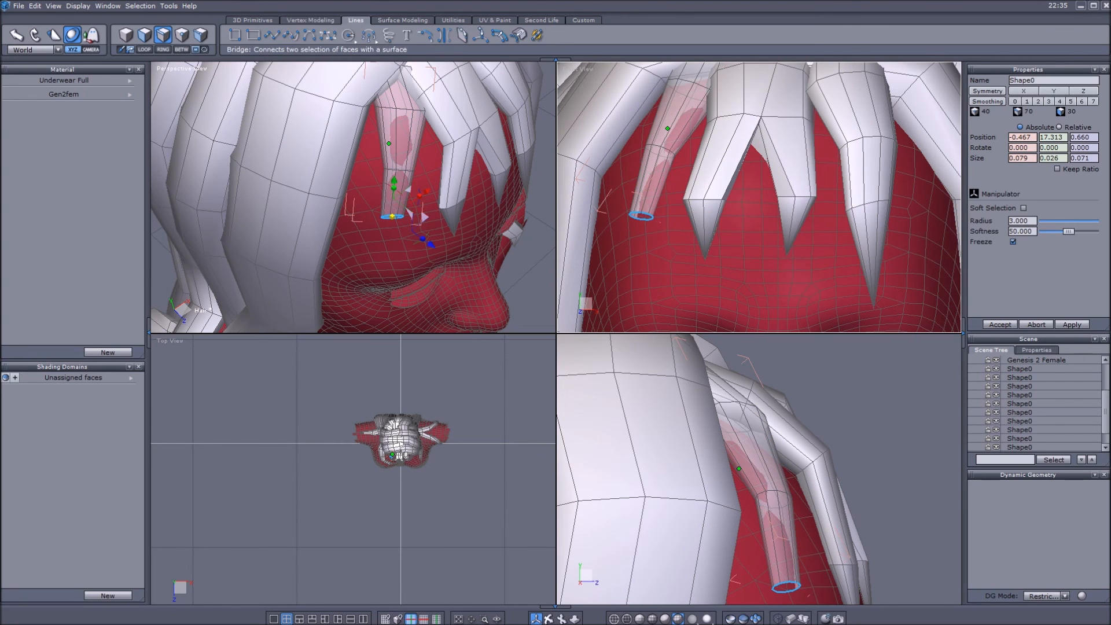
pyautogui.click(310, 20)
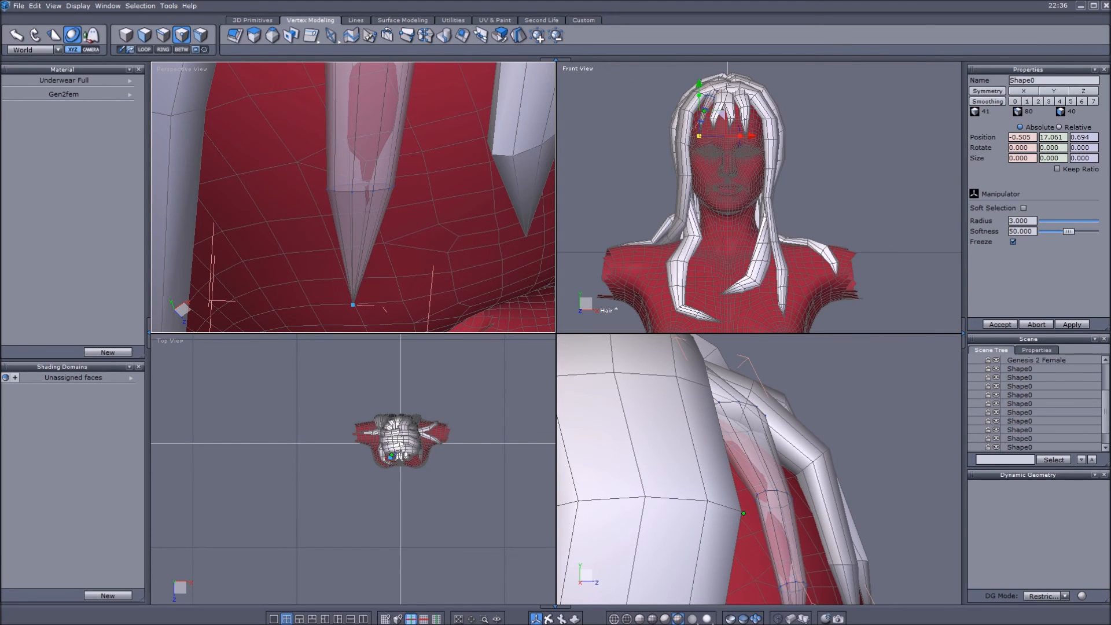
pyautogui.click(1019, 368)
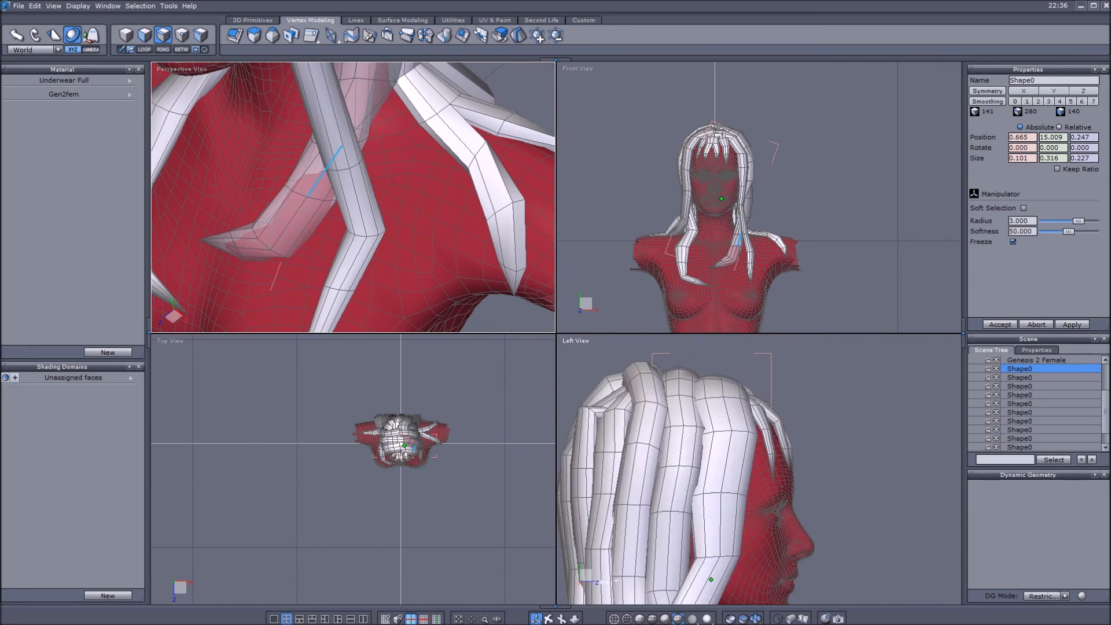
# Reshape back strand vertices with the manipulator for irregular volume
pyautogui.click(1020, 377)
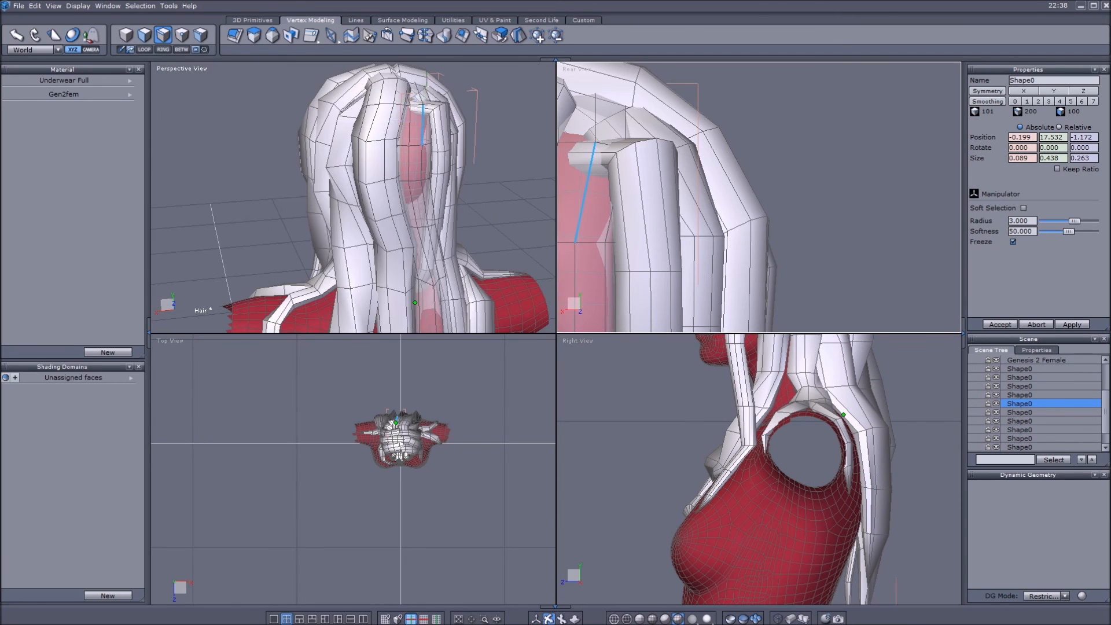
pyautogui.click(1019, 412)
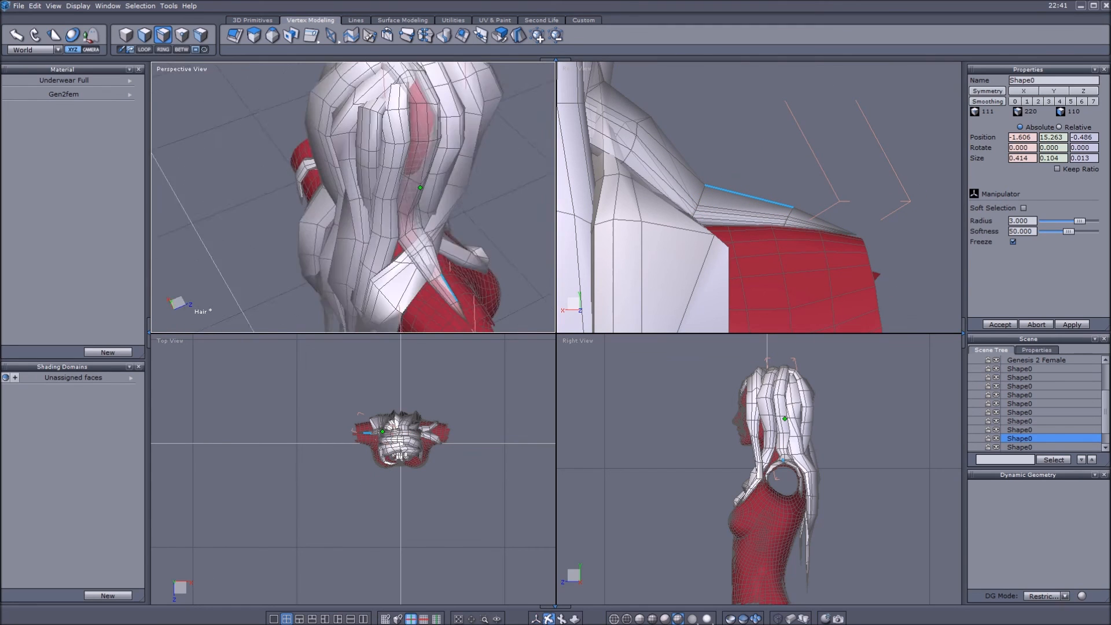
# Select all Shape0 strands in the scene tree and apply smoothing level 2
pyautogui.click(1019, 413)
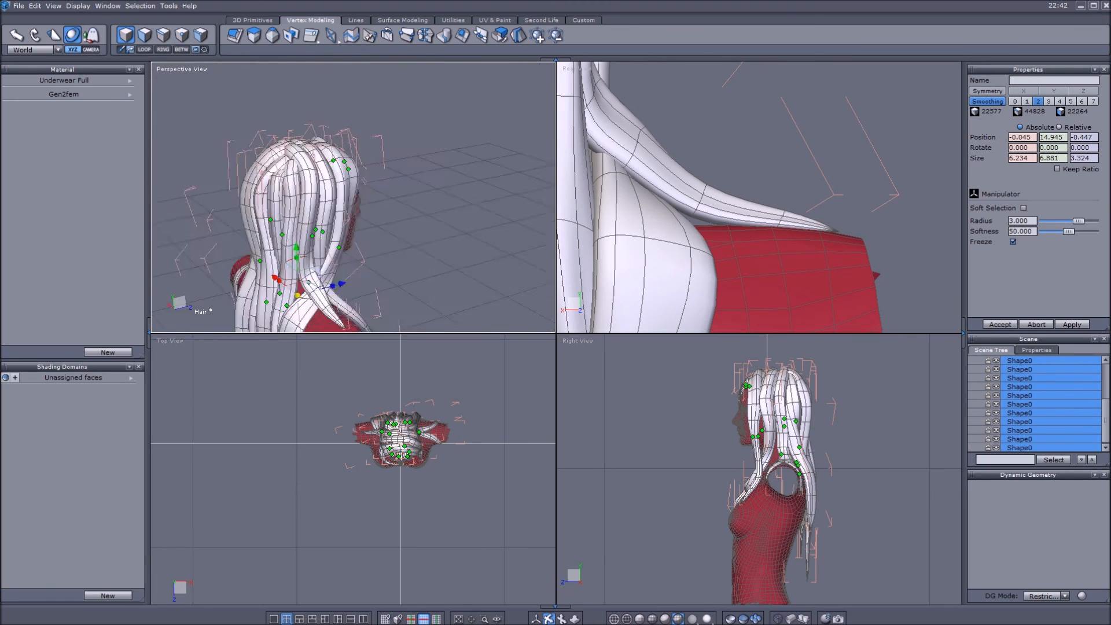
pyautogui.moveTo(319, 212); pyautogui.dragTo(375, 177)
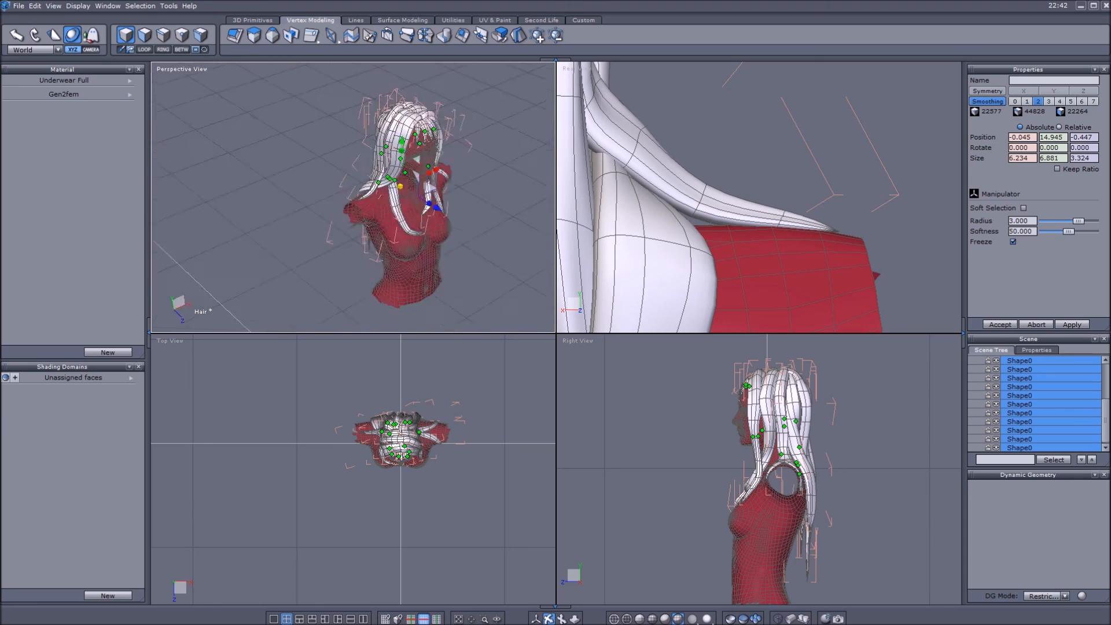
pyautogui.click(1019, 438)
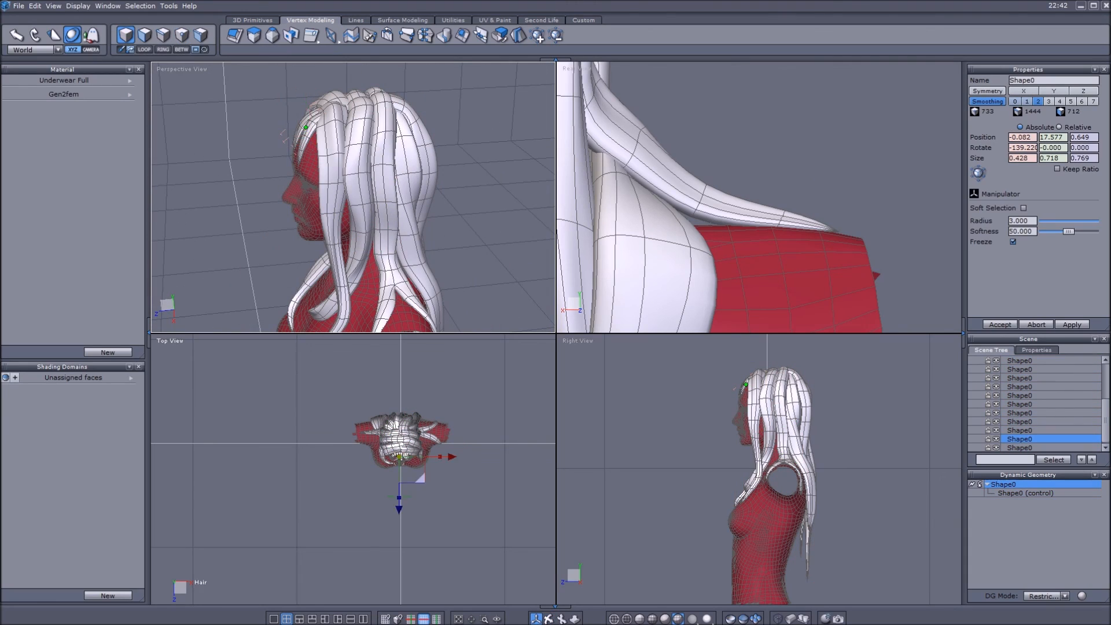